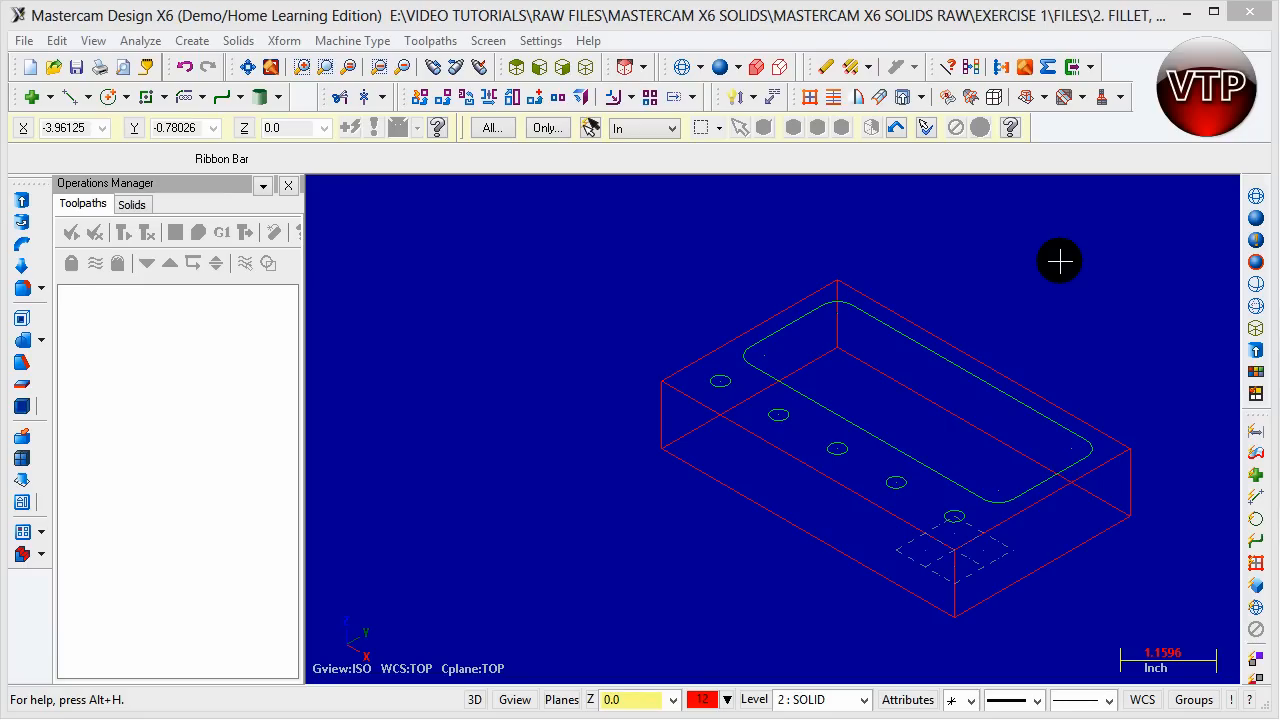
mouse_move(957, 350)
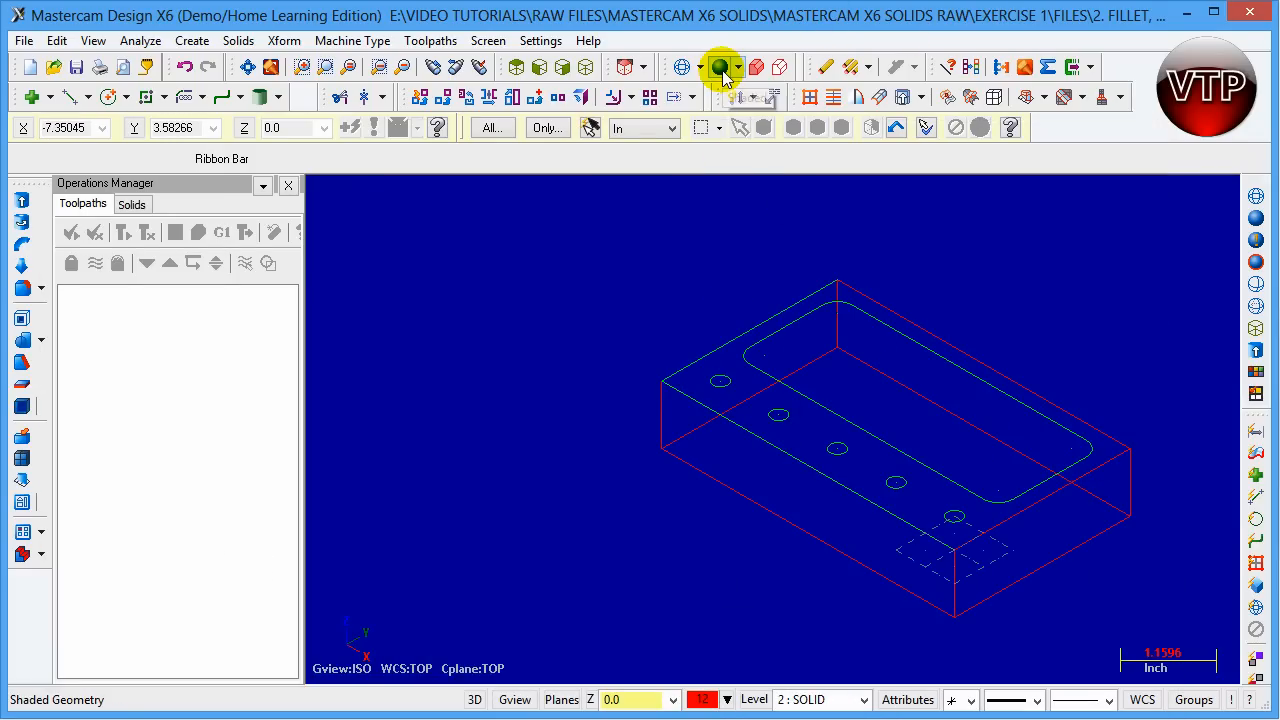
Preview the block shaded, return to wireframe, then expand the Solid's history to list Extrude
click(719, 67)
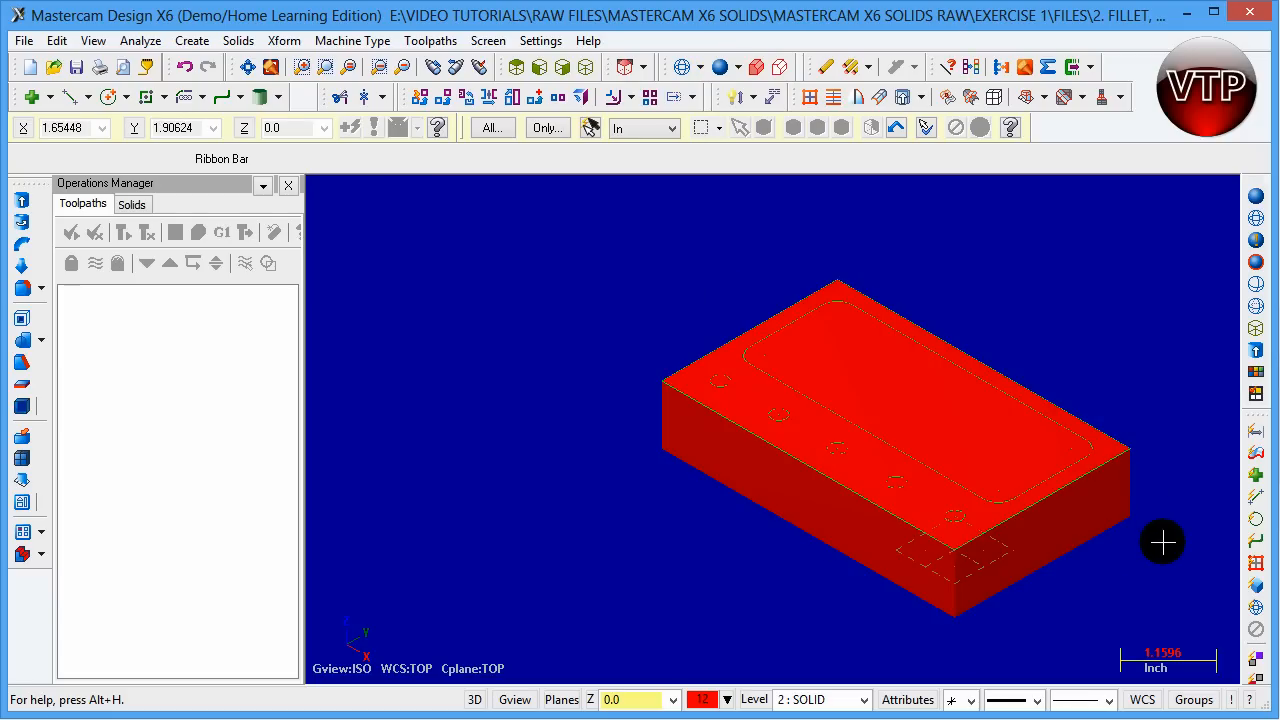
click(830, 357)
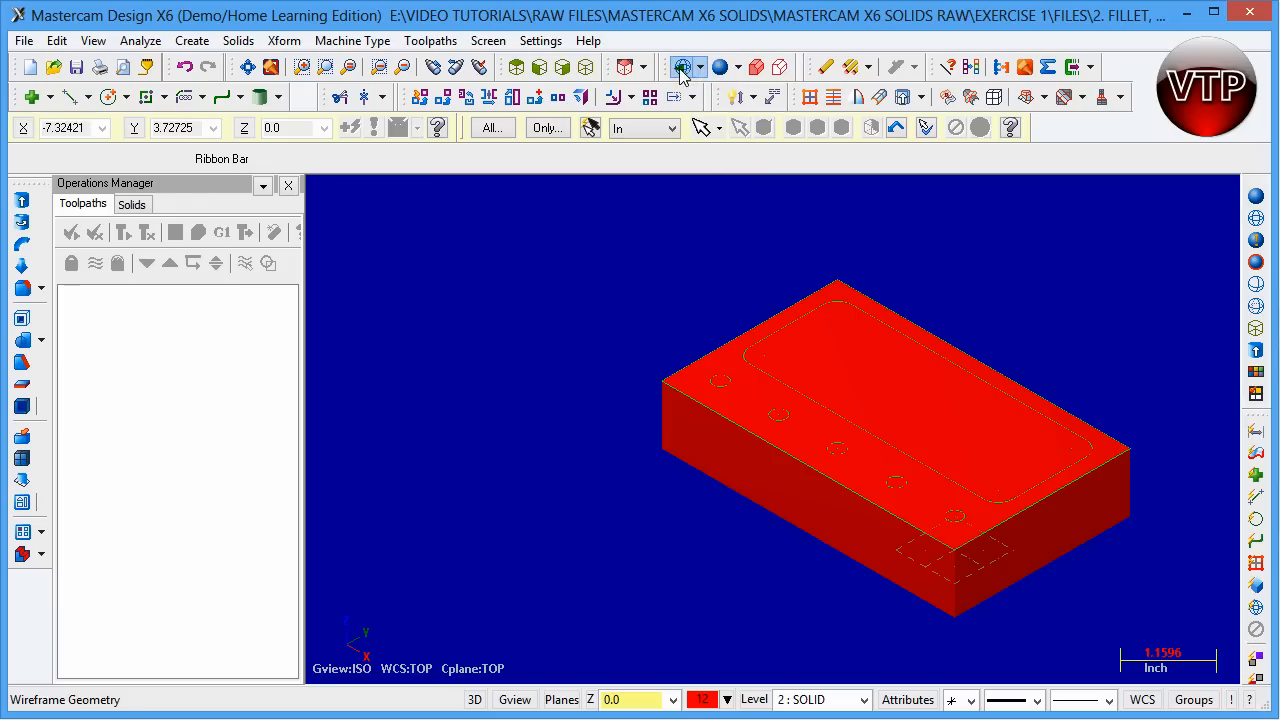
click(684, 67)
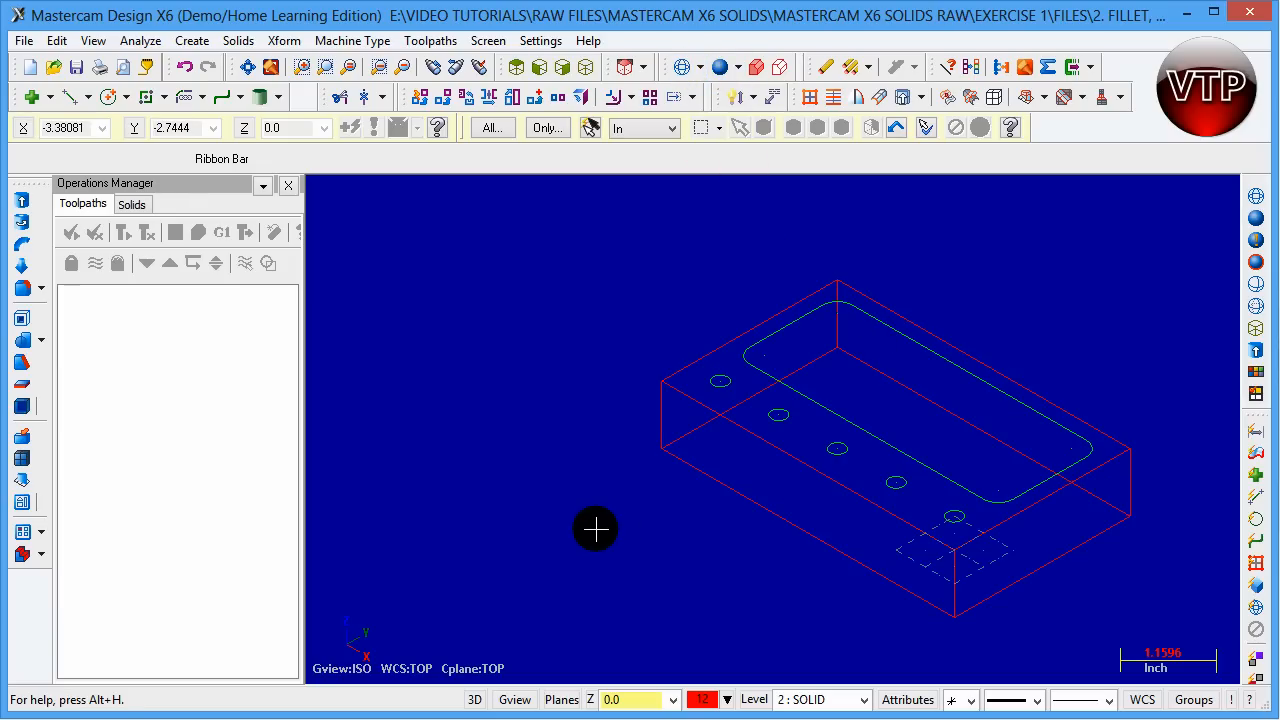
mouse_move(446, 405)
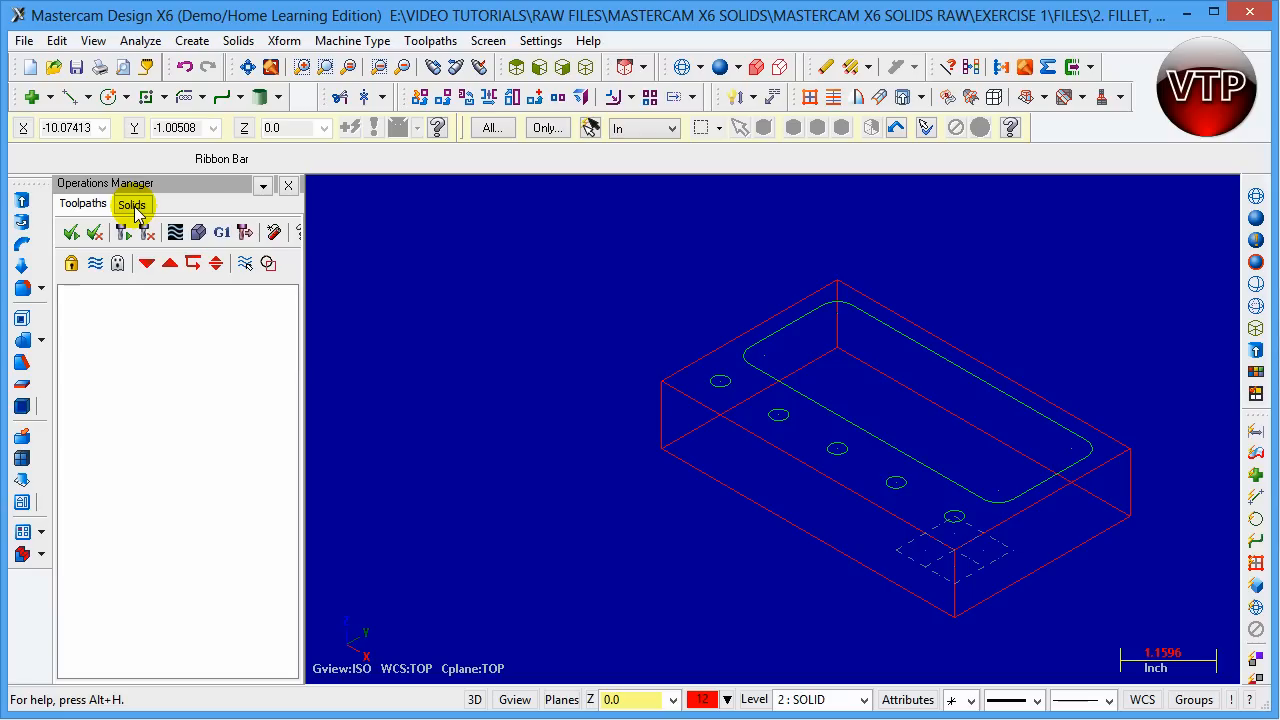
click(132, 204)
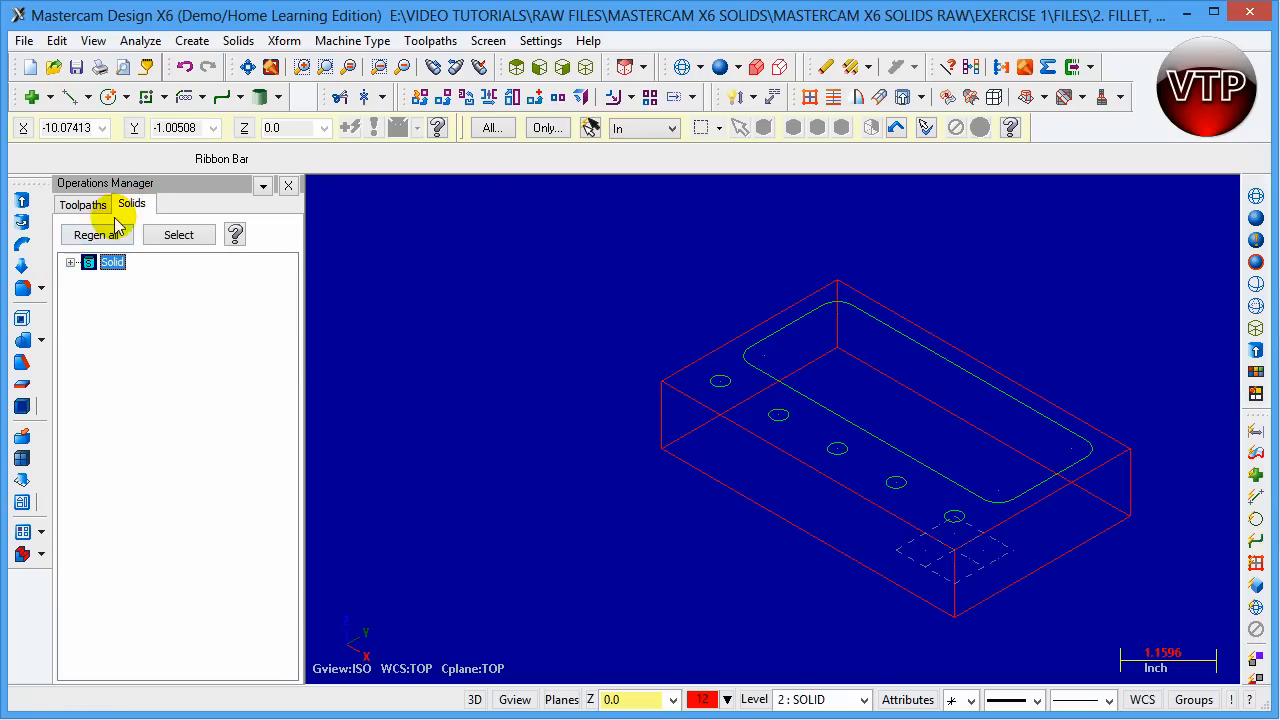
click(68, 262)
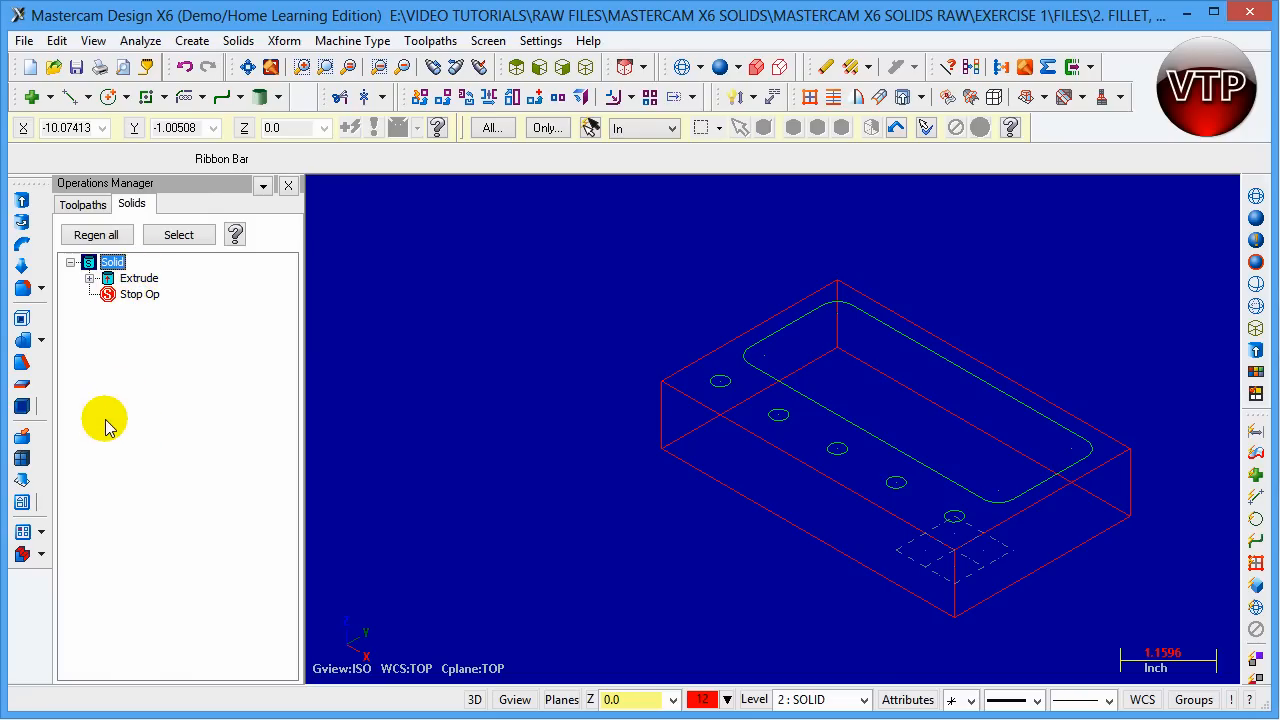
mouse_move(551, 328)
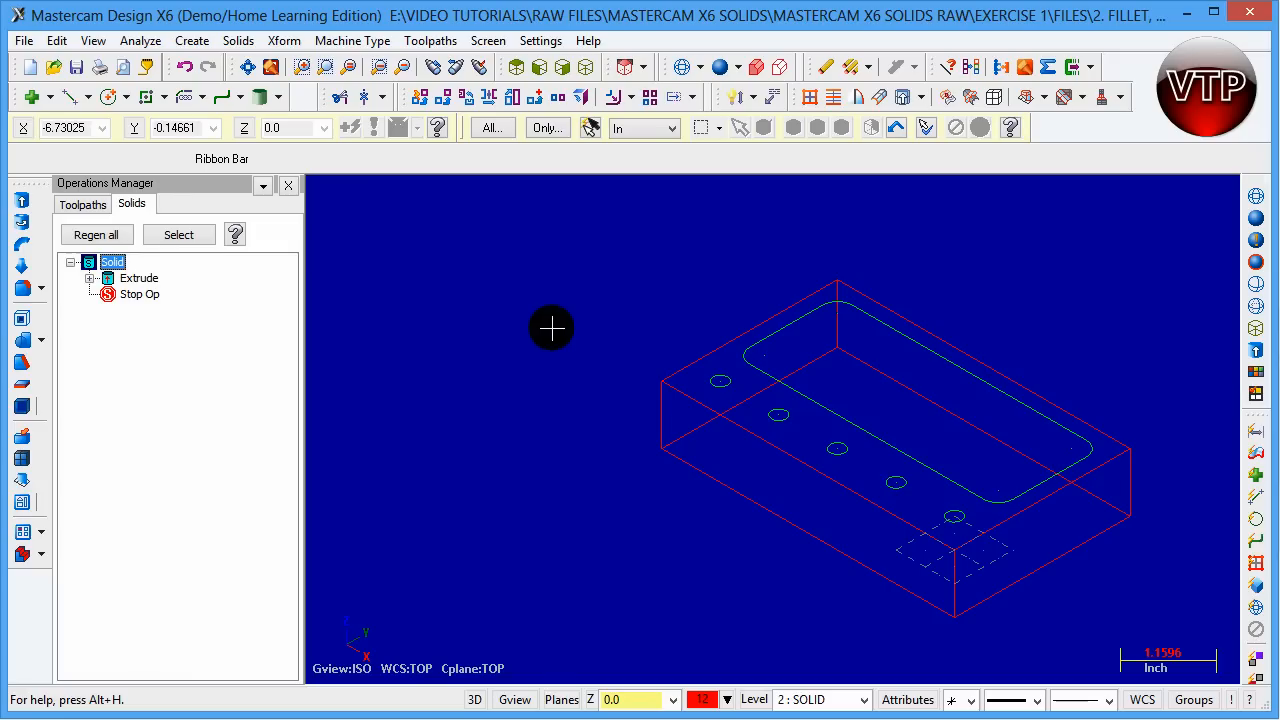
mouse_move(22, 202)
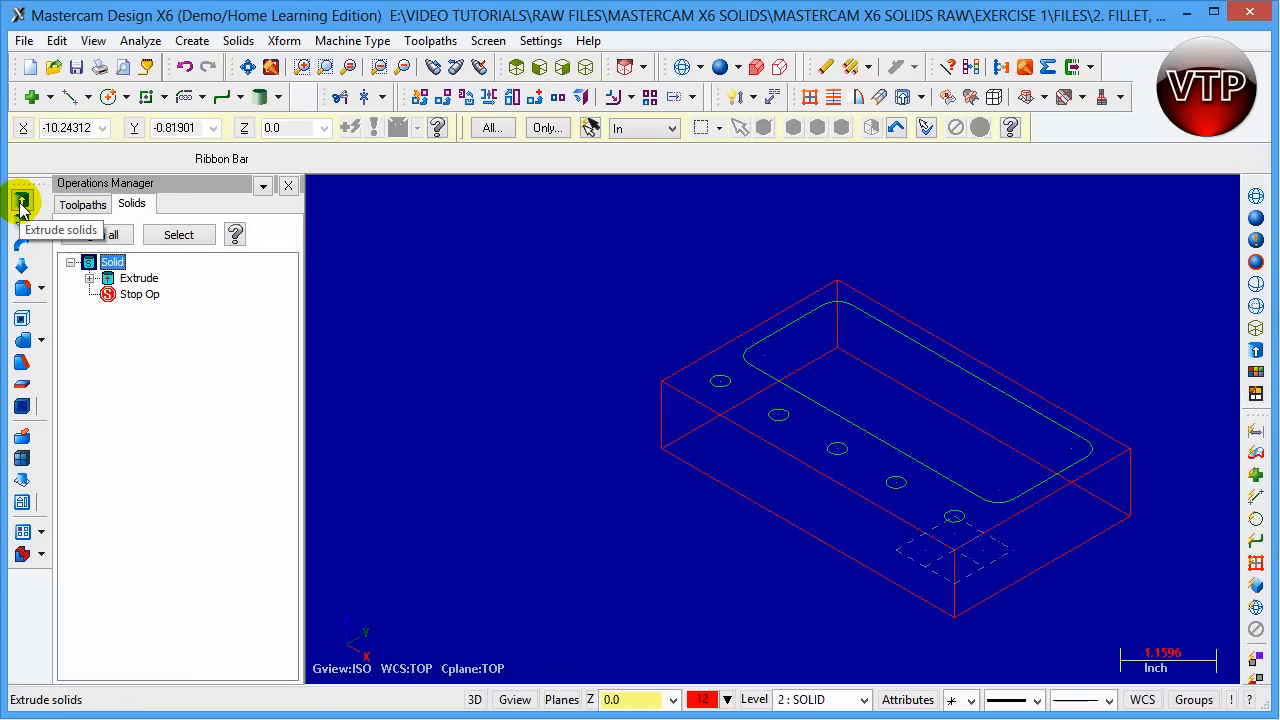
Start Extrude Solids and chain the rounded pocket contour in Chain mode
click(20, 205)
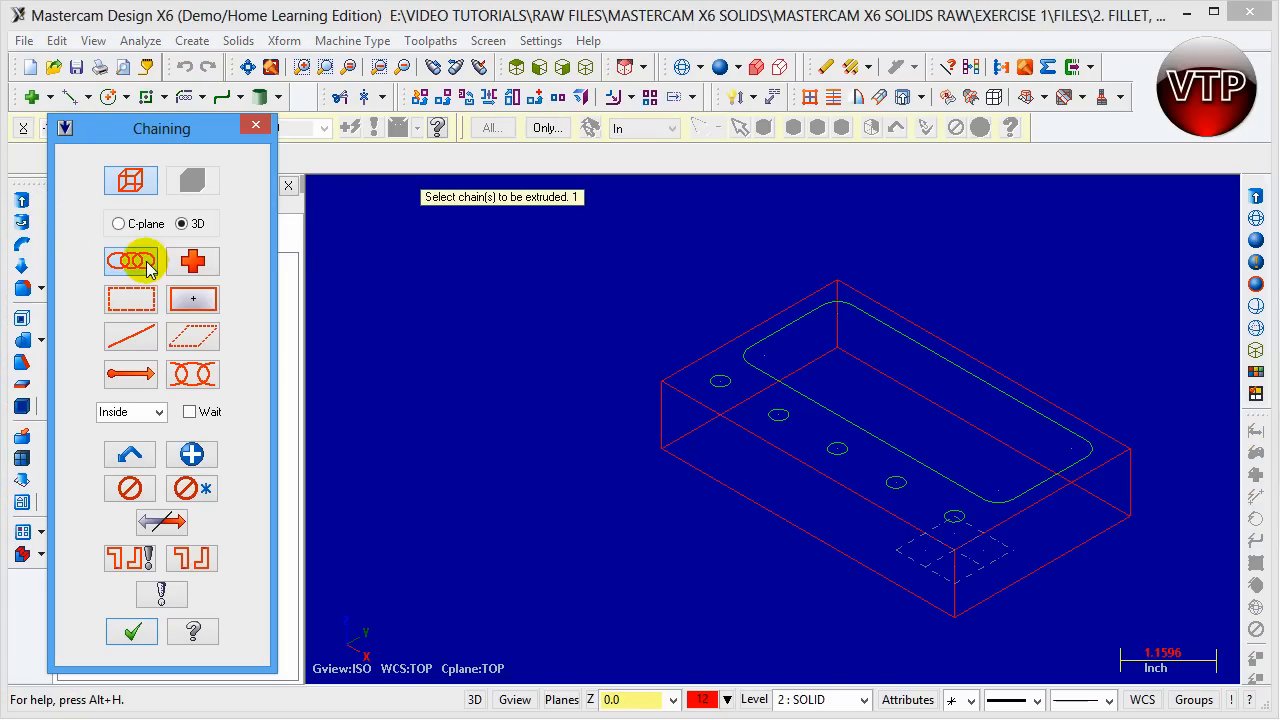
click(805, 320)
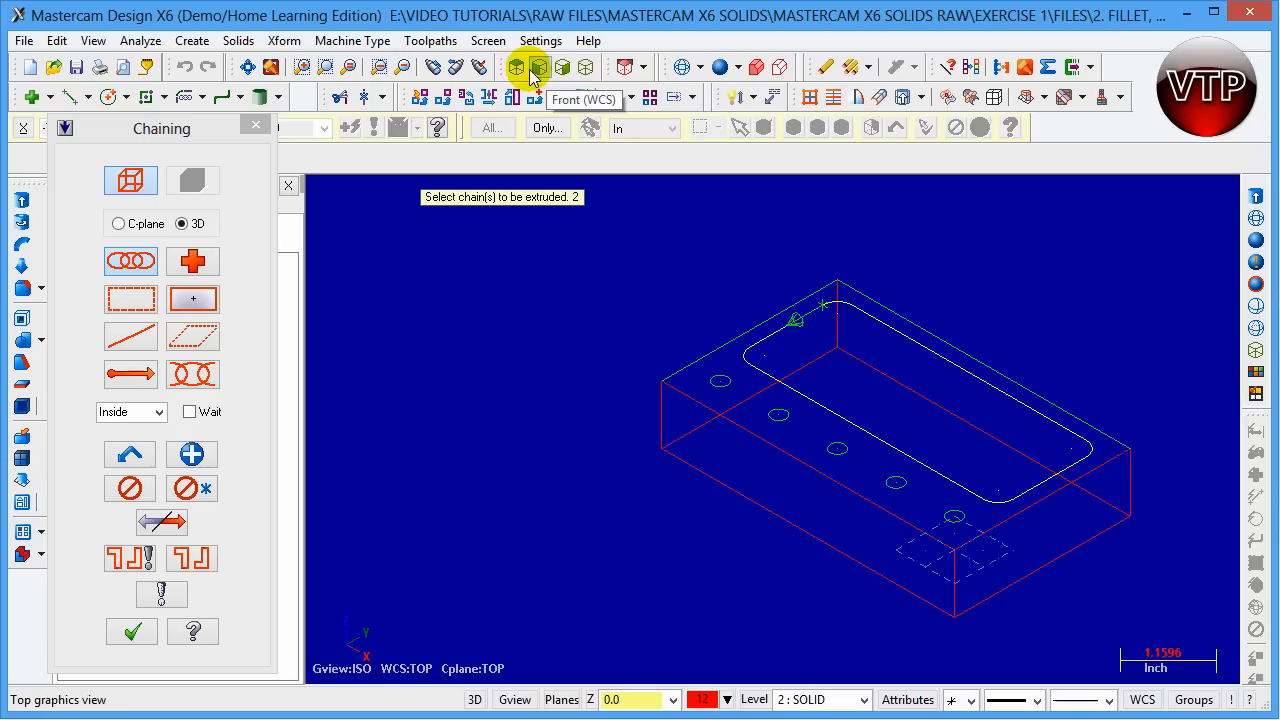
click(587, 67)
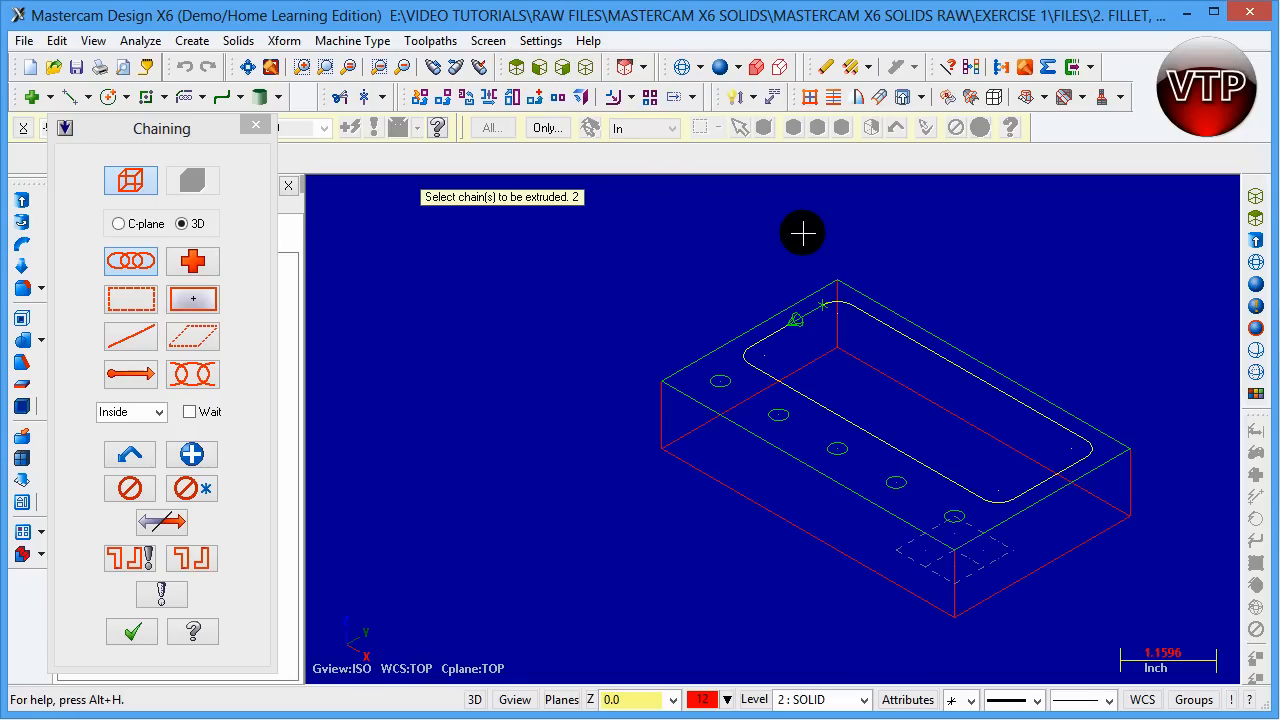
mouse_move(782, 384)
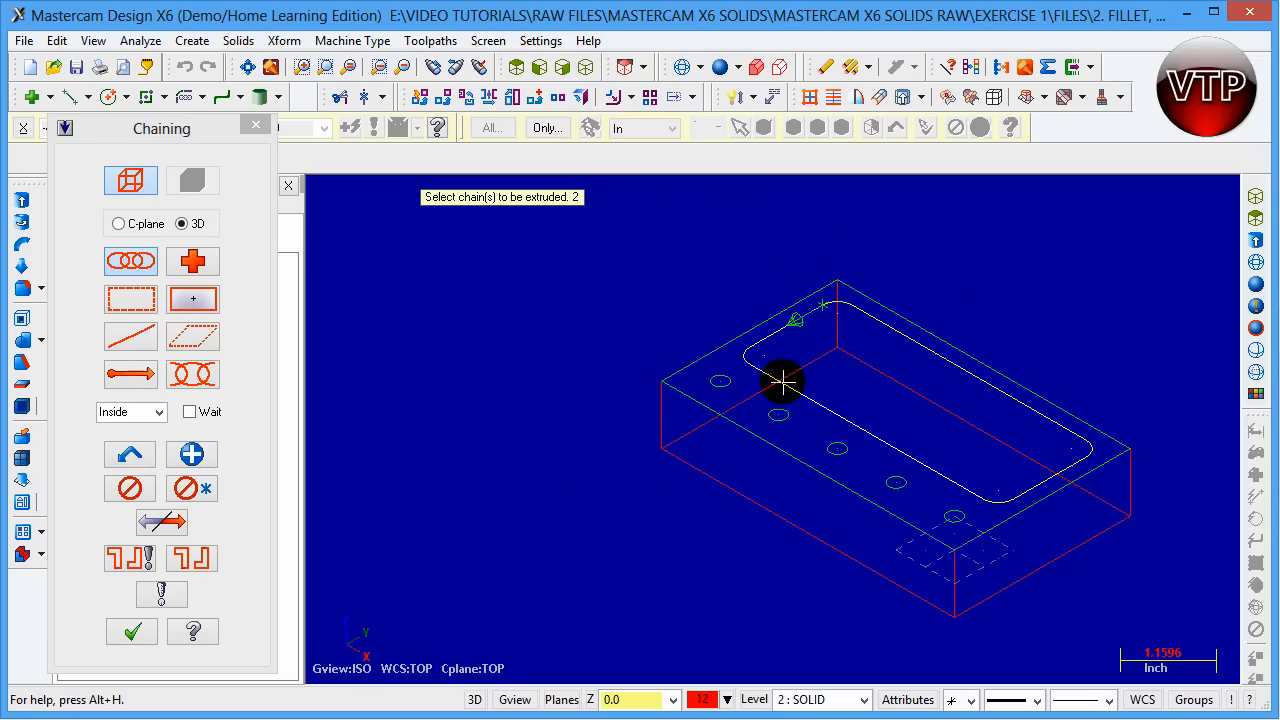
mouse_move(737, 398)
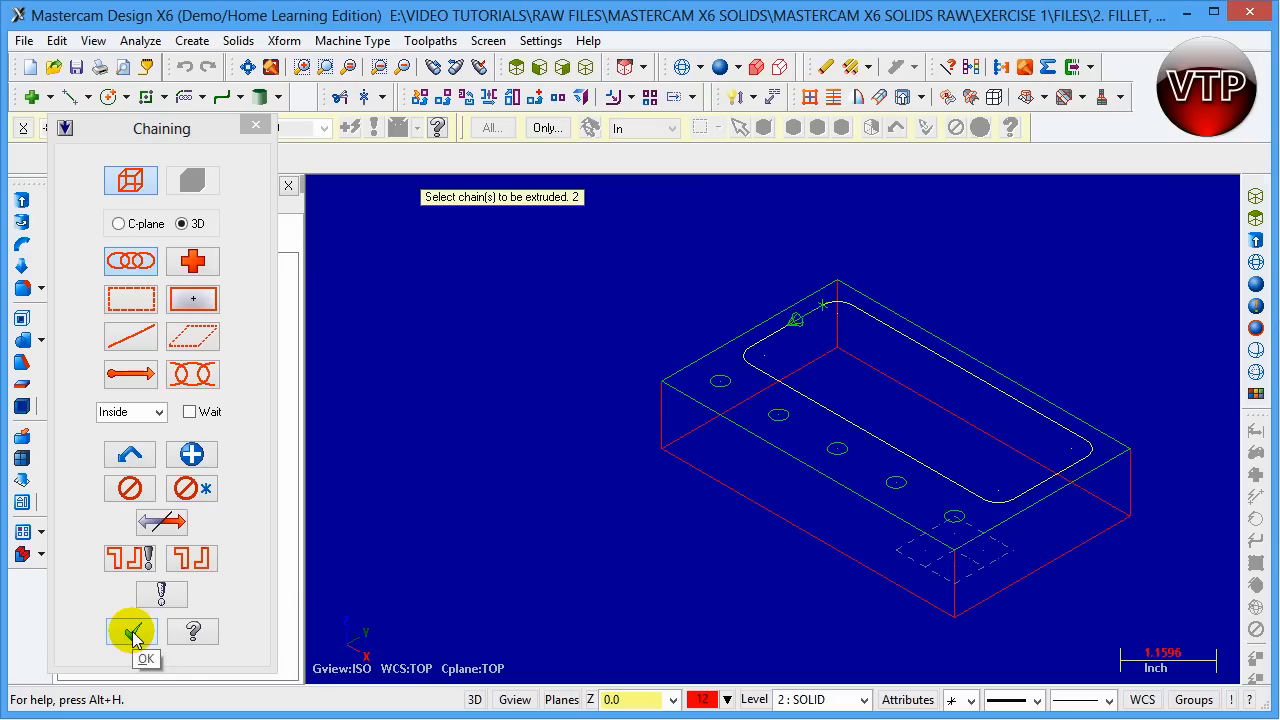
Confirm the pocket chain, choose Cut Body, point the cut downward at distance 0.5, and apply
click(130, 631)
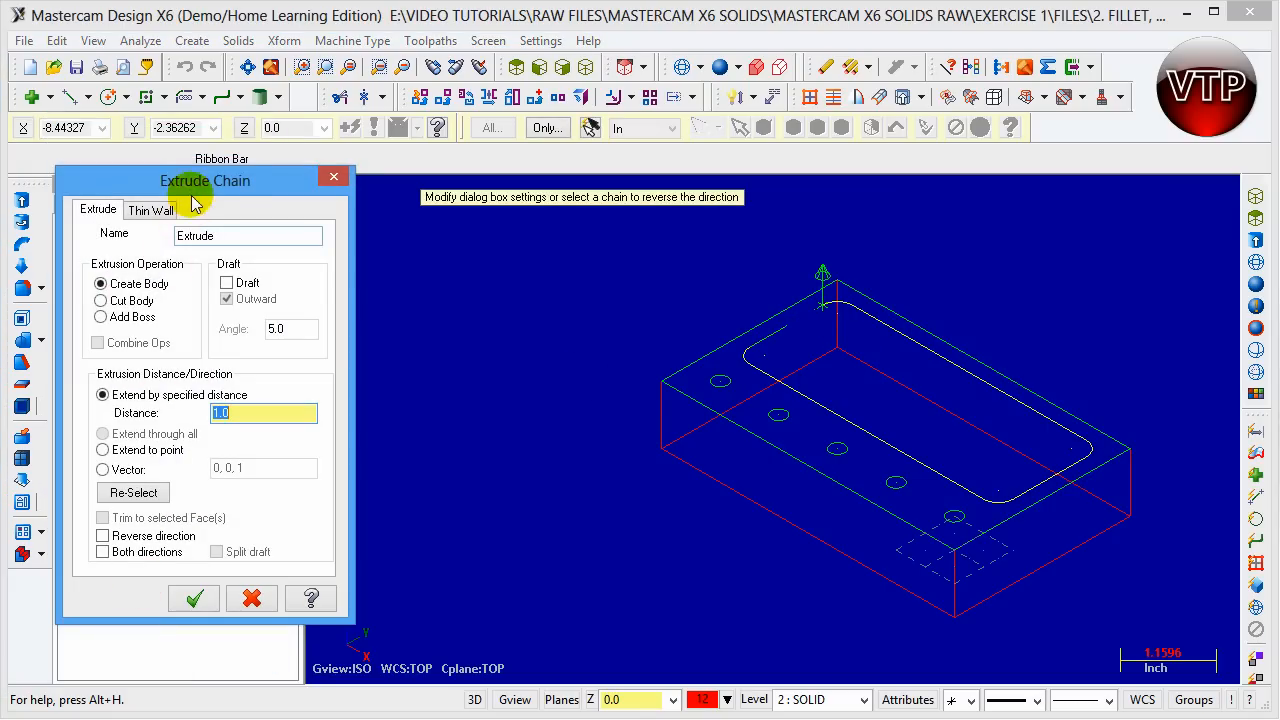
mouse_move(225, 200)
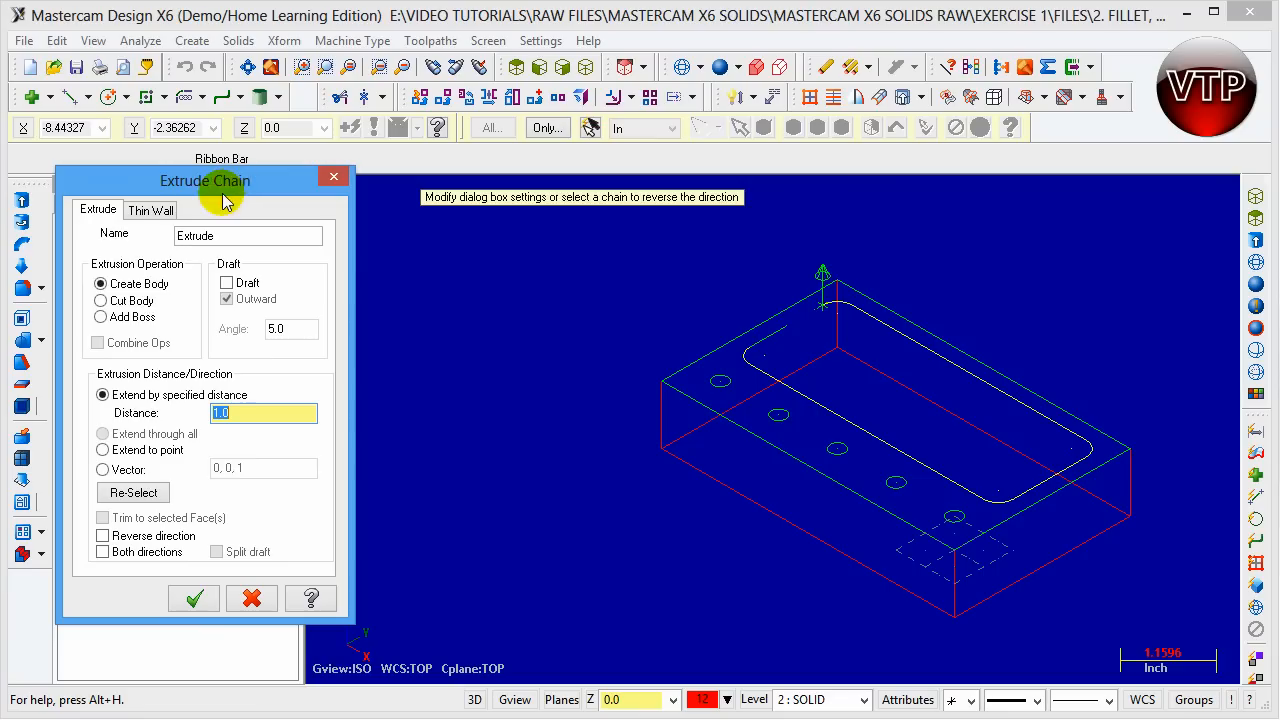
mouse_move(115, 320)
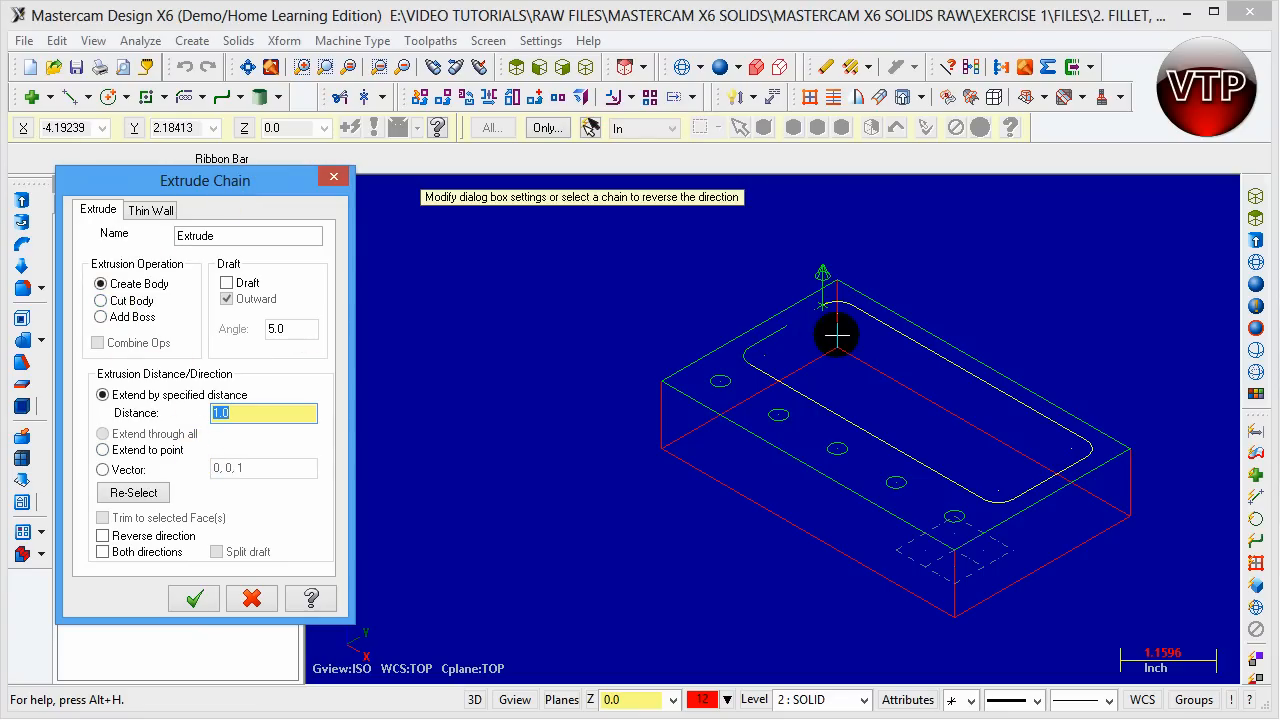
click(101, 300)
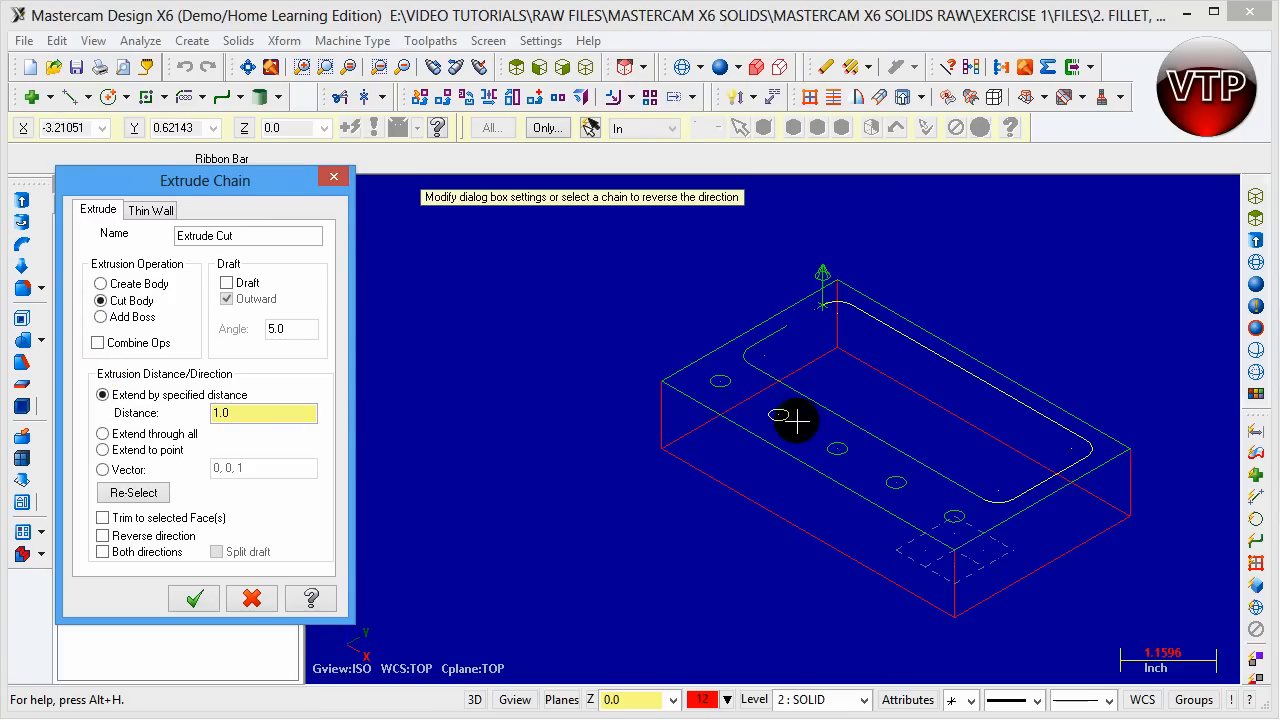
mouse_move(250, 380)
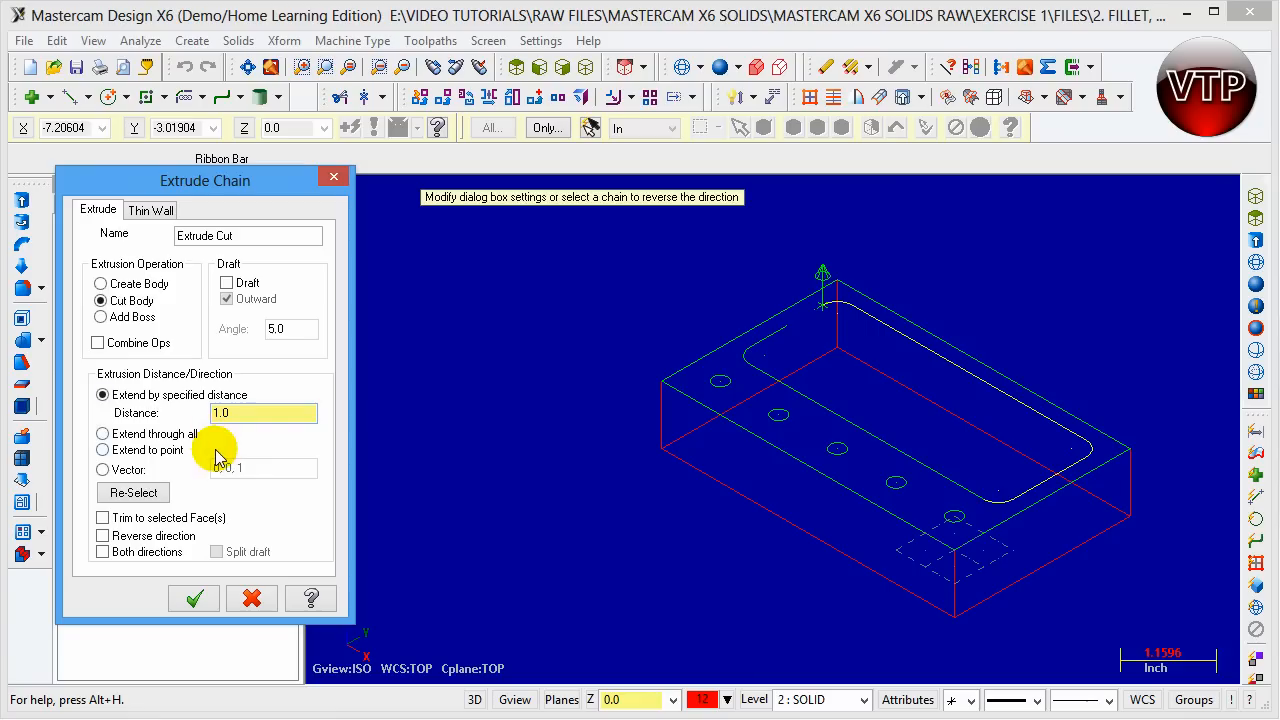
mouse_move(823, 267)
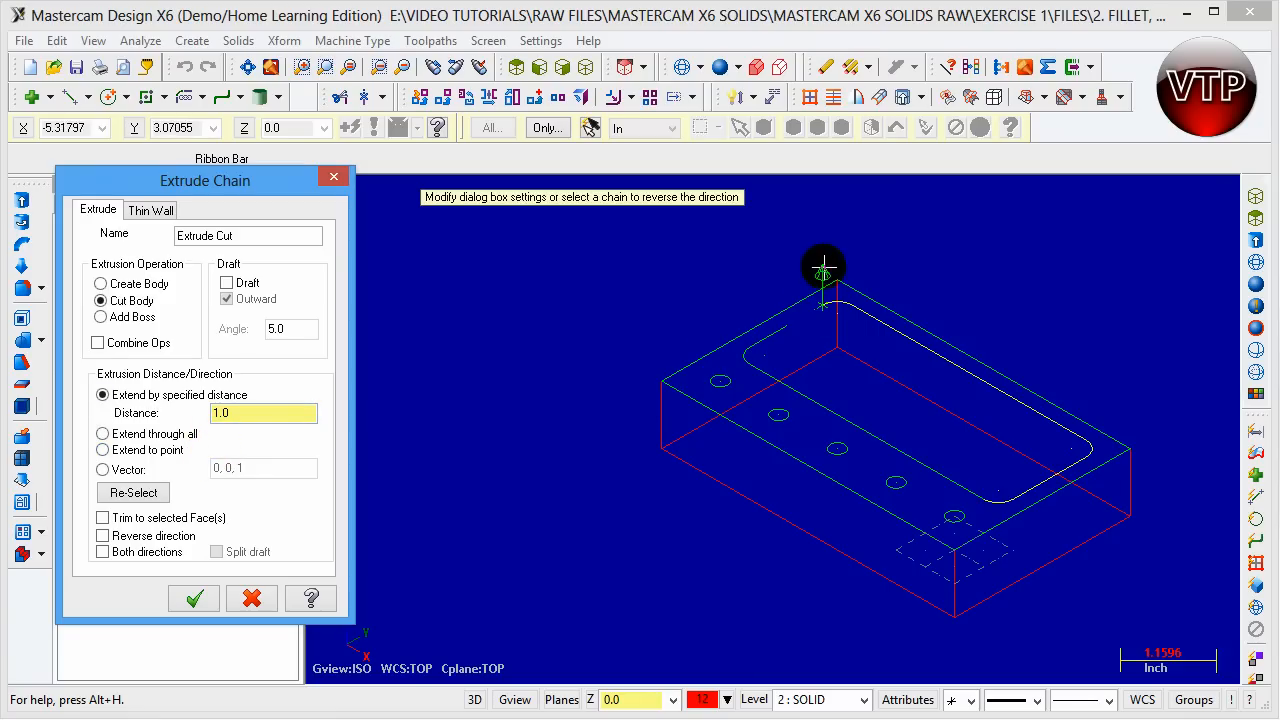
mouse_move(823, 268)
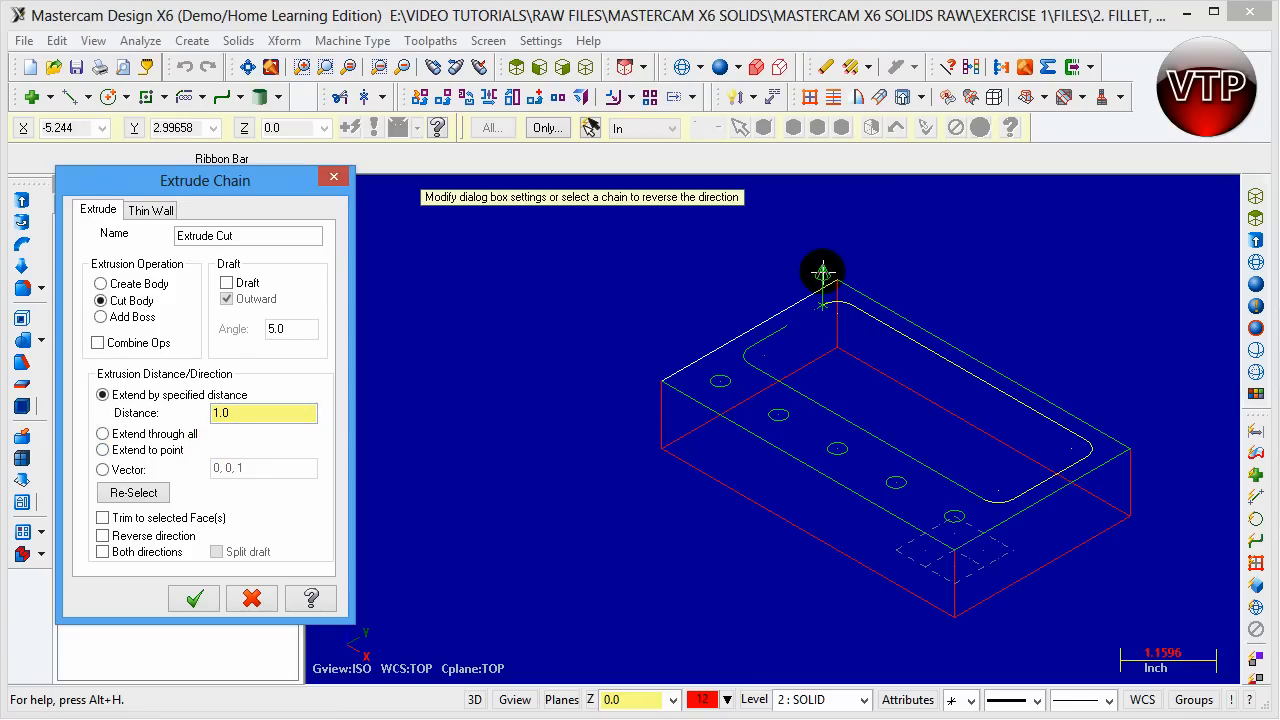
mouse_move(822, 313)
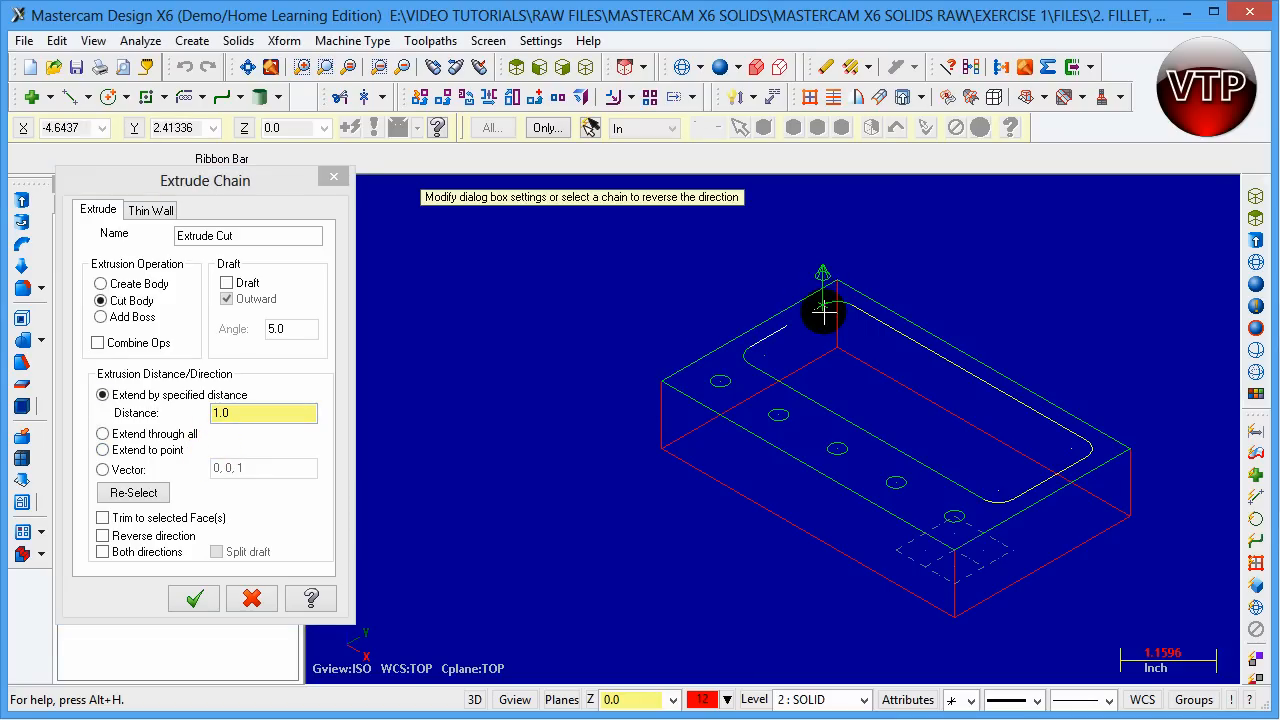
click(823, 320)
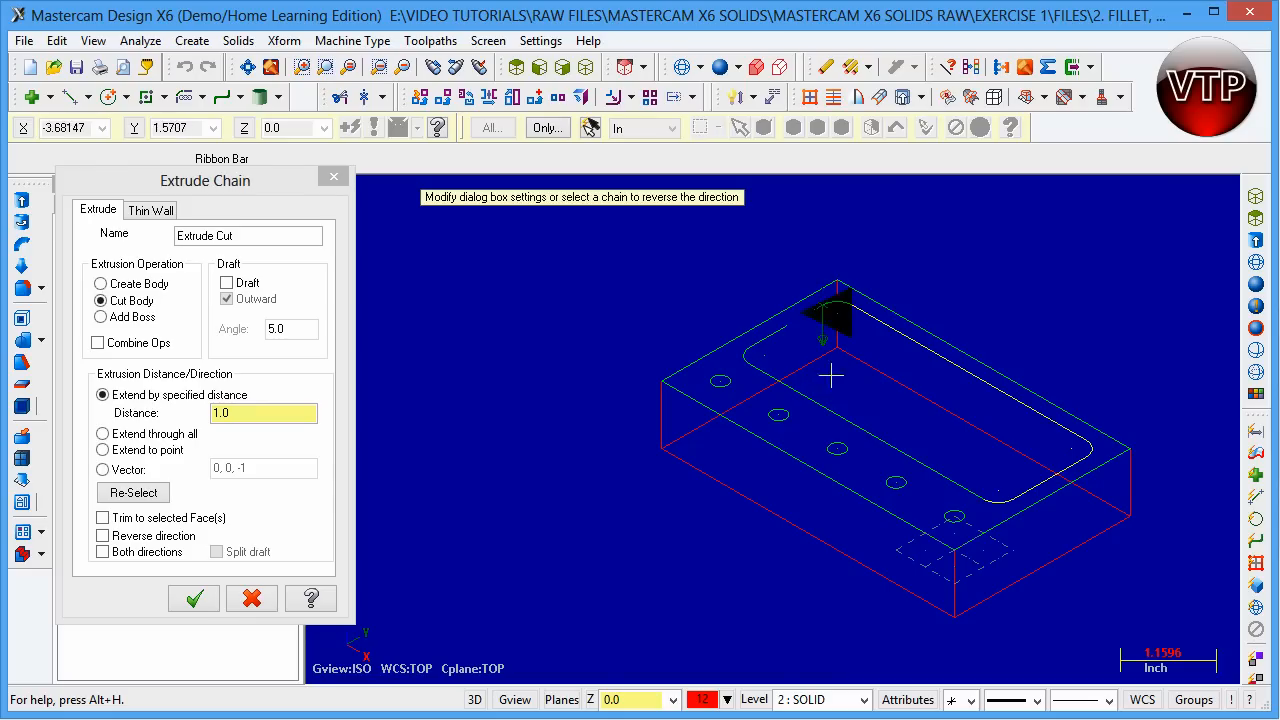
mouse_move(825, 343)
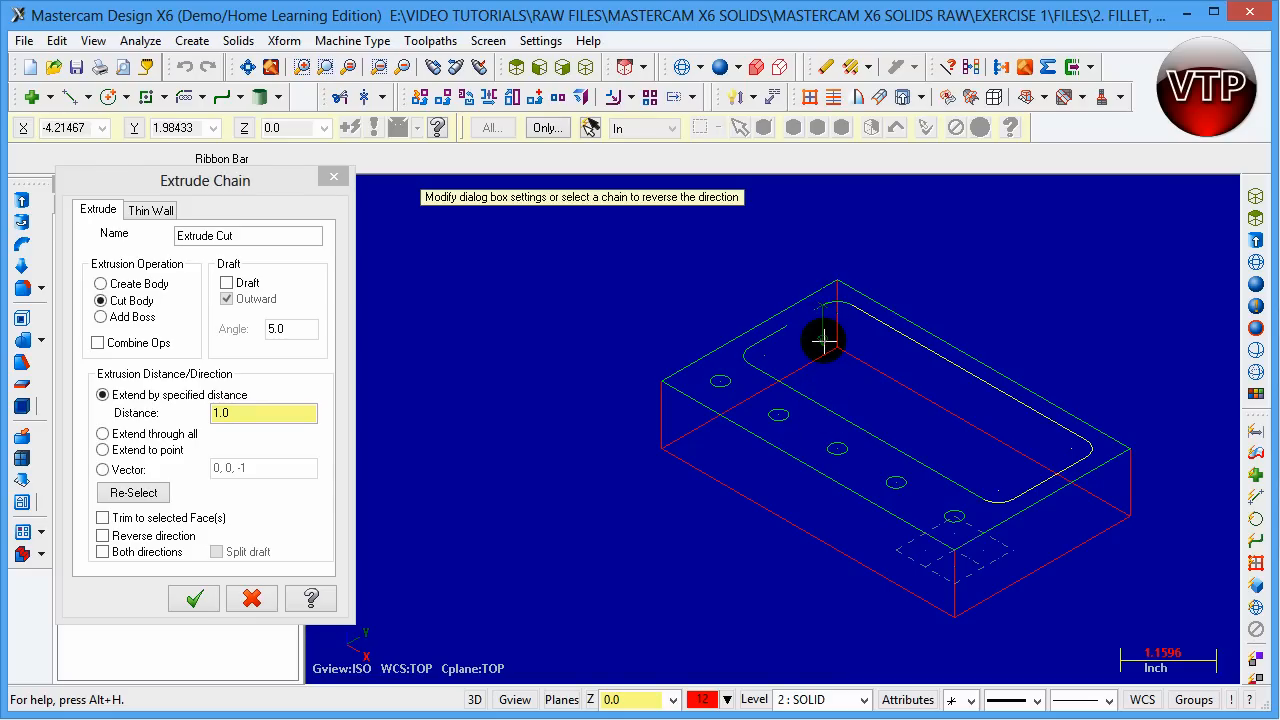
mouse_move(822, 278)
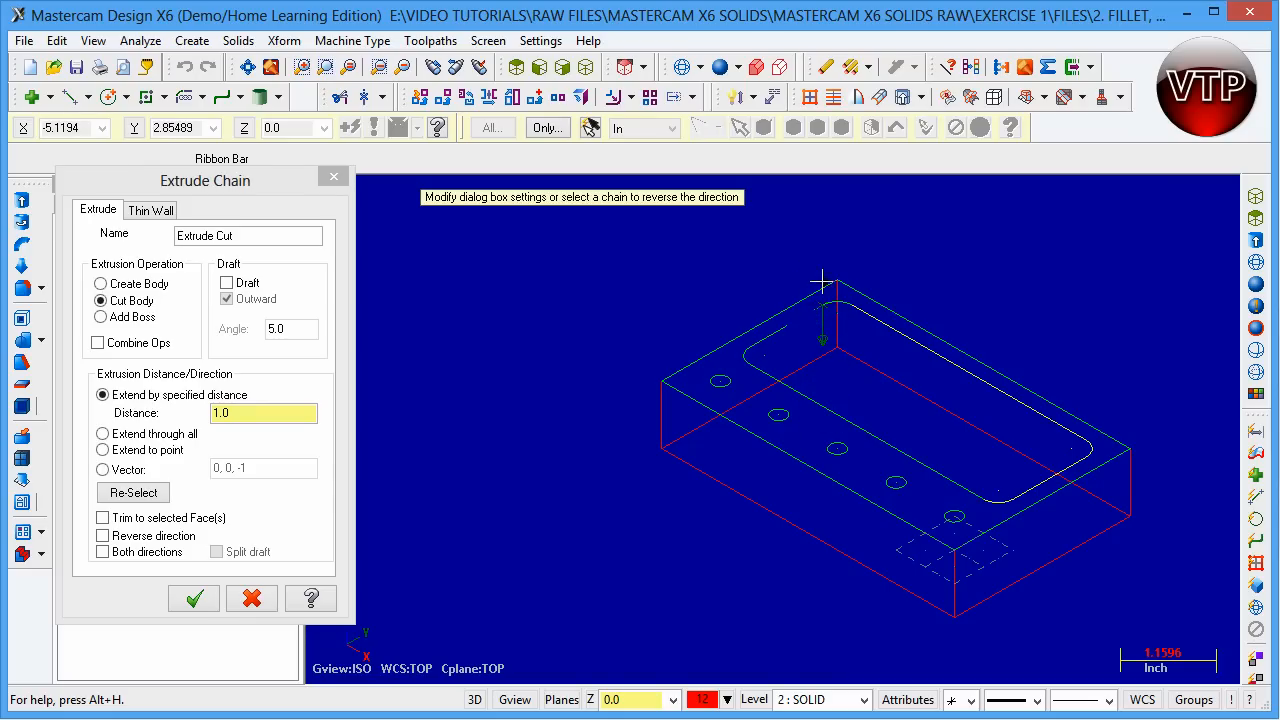
click(820, 337)
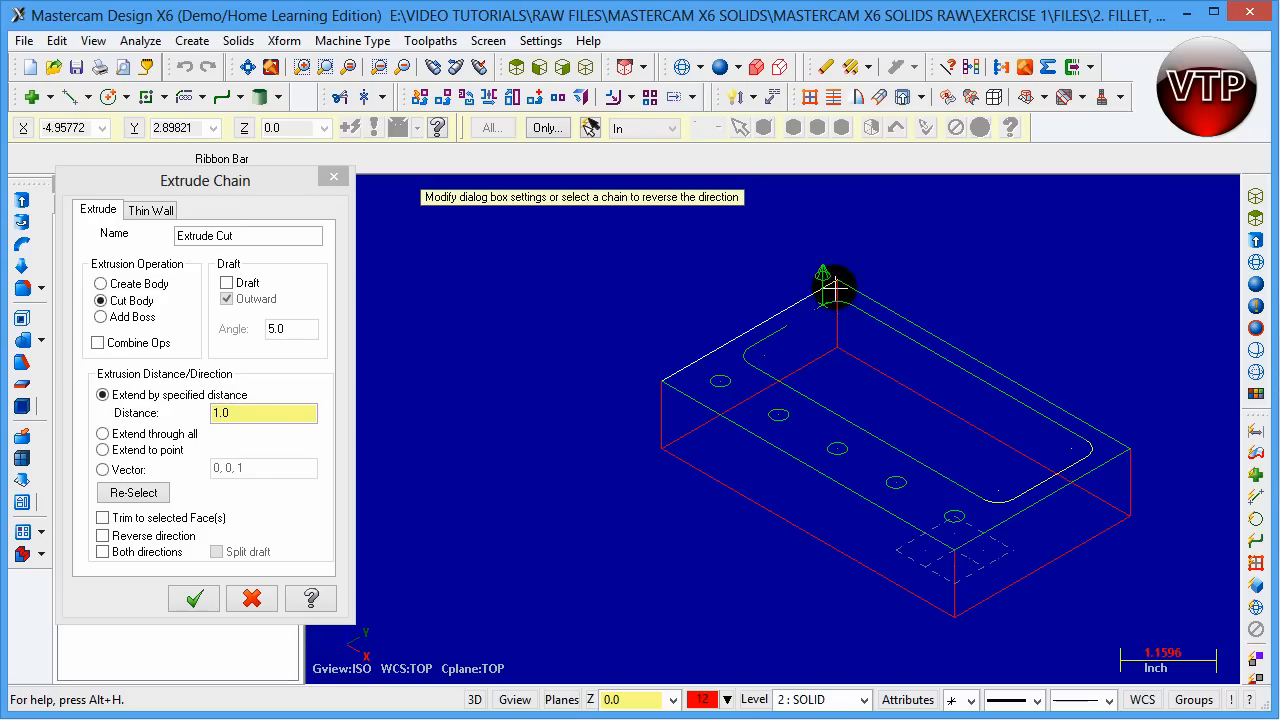
click(822, 278)
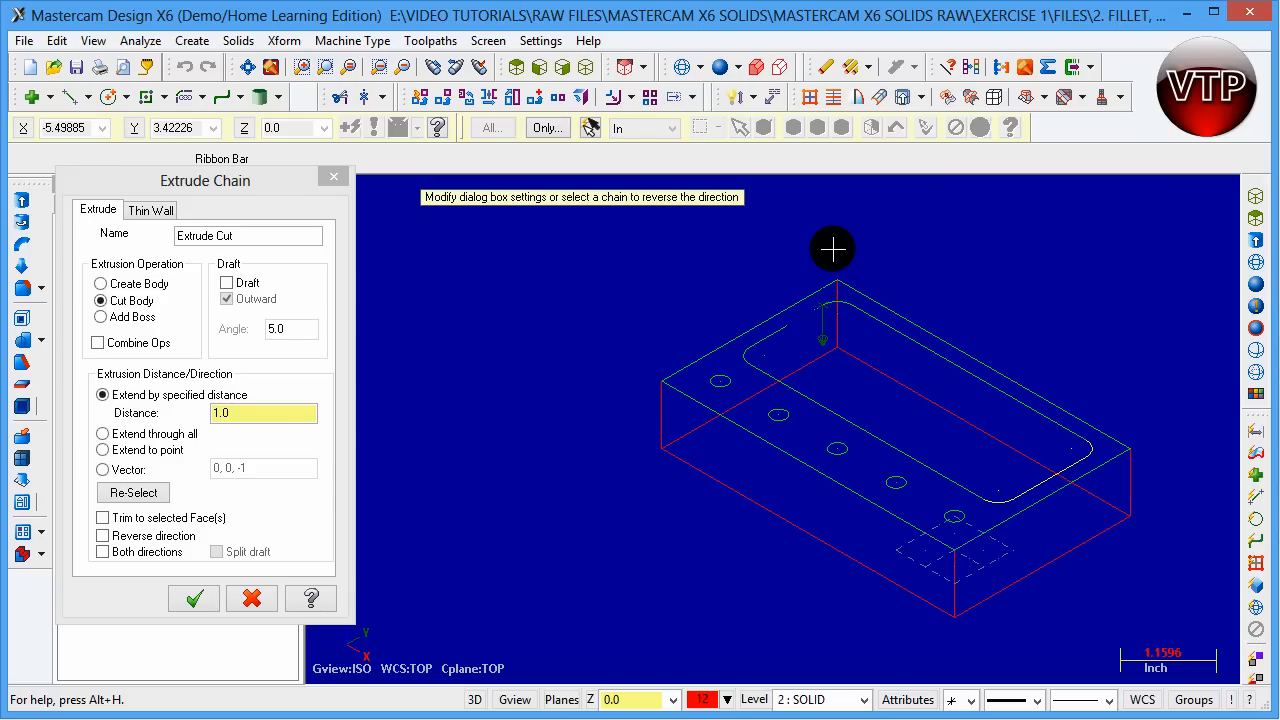
mouse_move(820, 356)
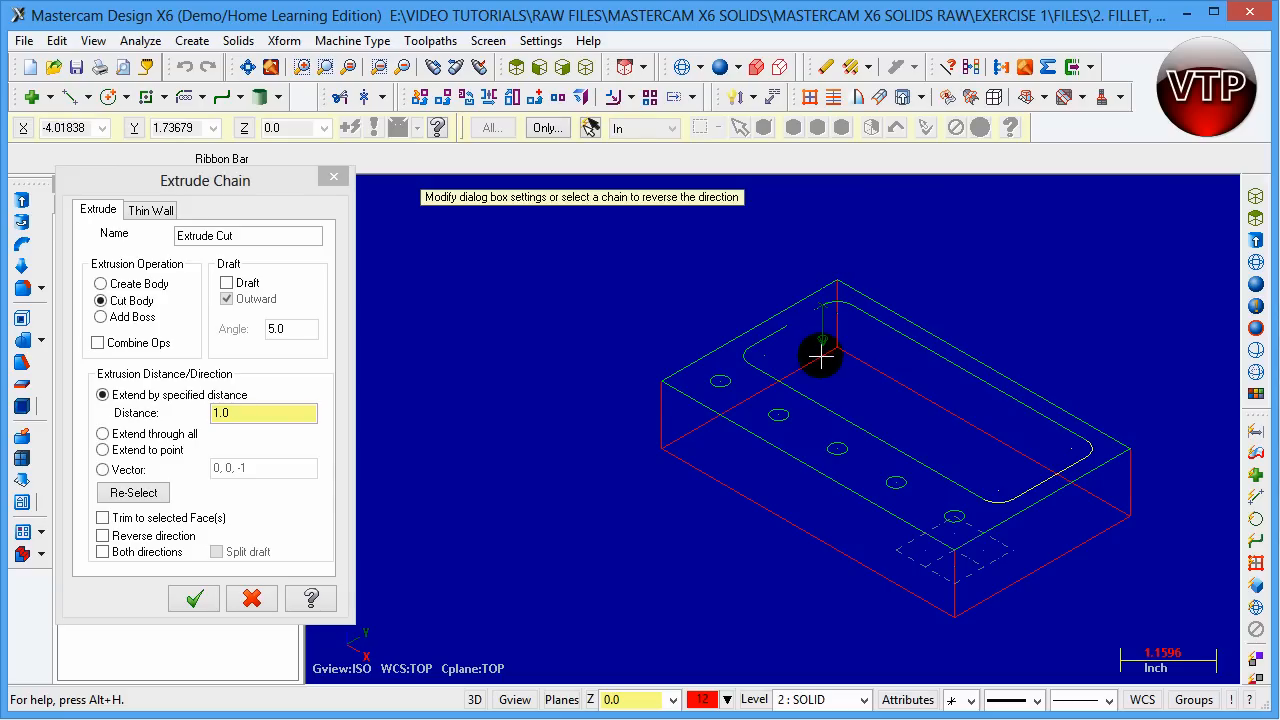
mouse_move(813, 375)
text(.5)
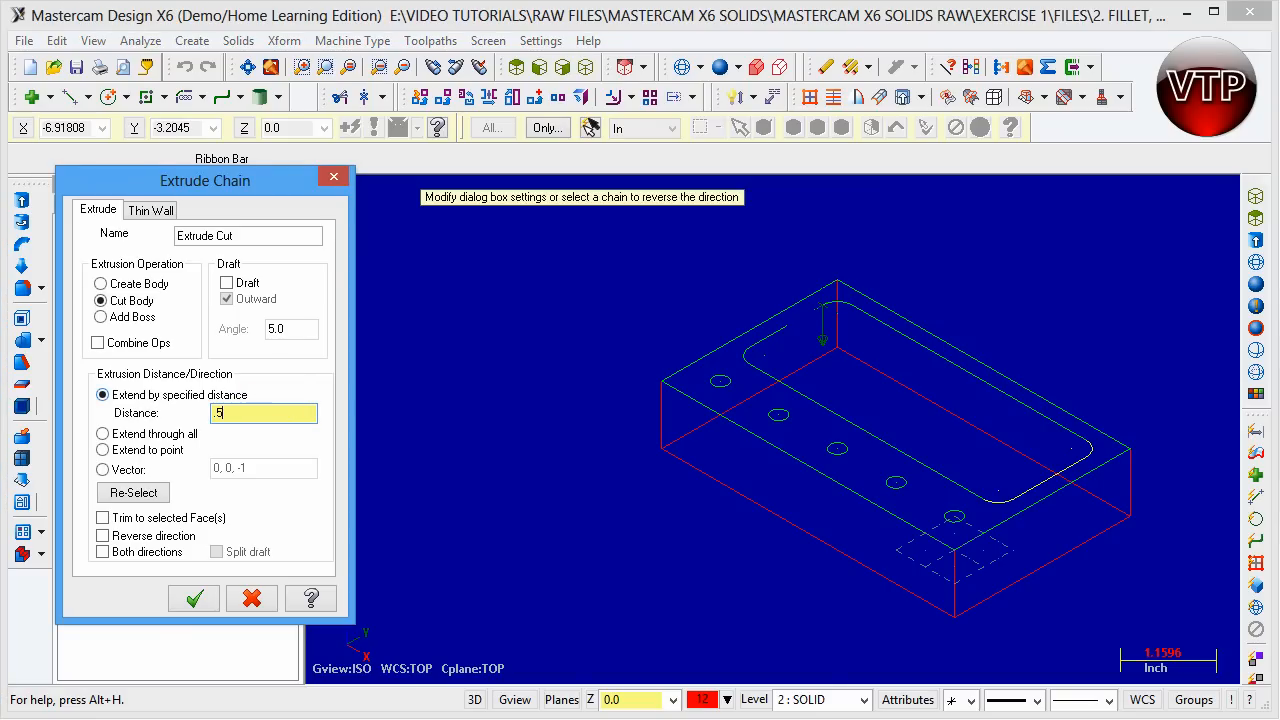
text(0.5)
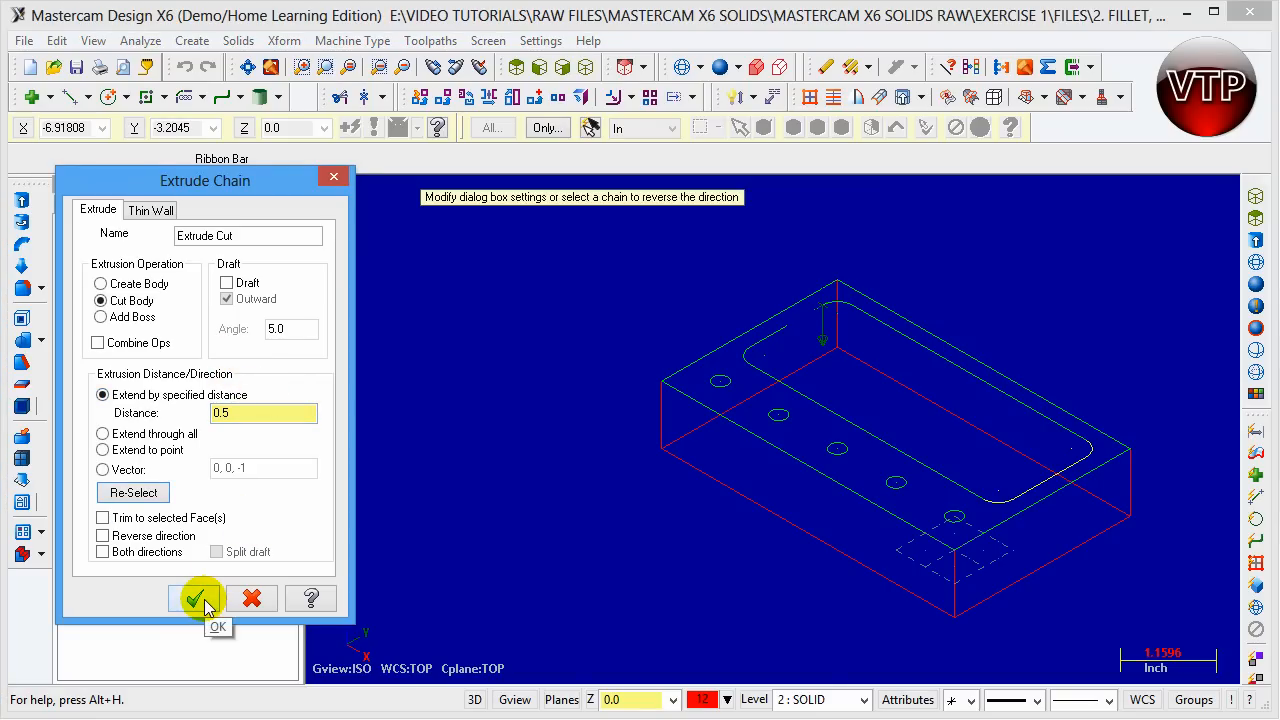
click(197, 598)
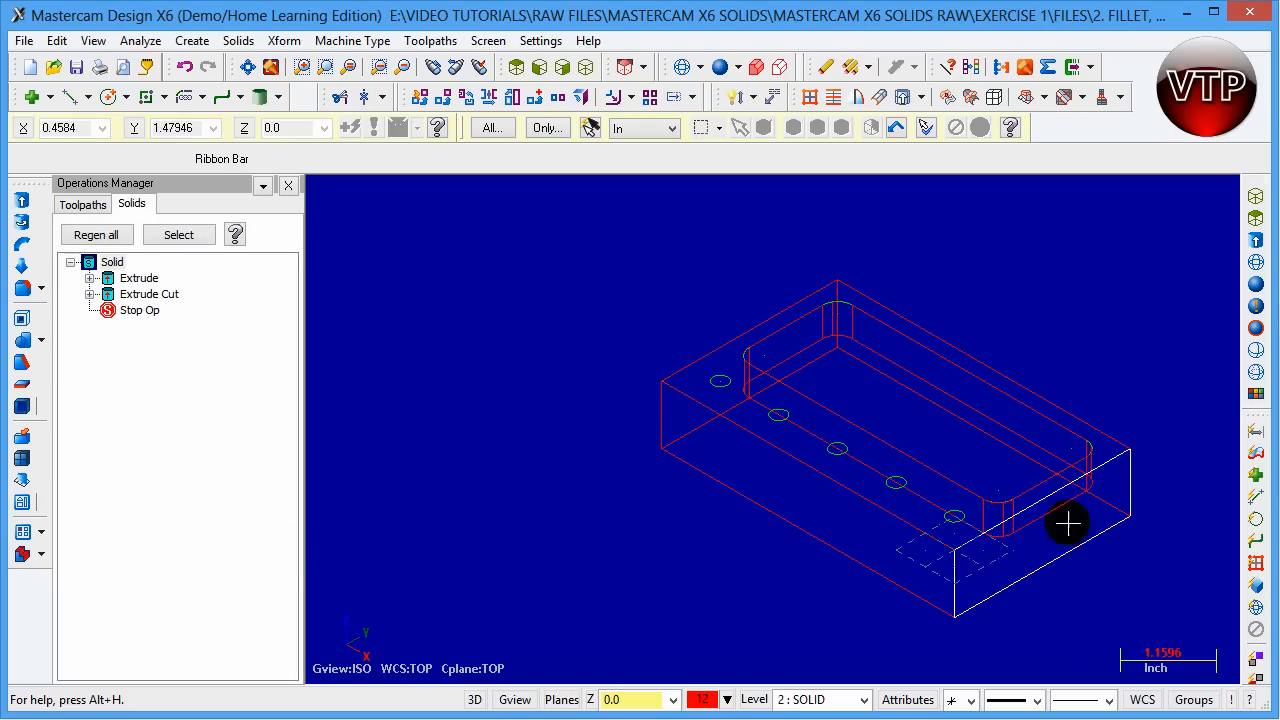
mouse_move(1083, 508)
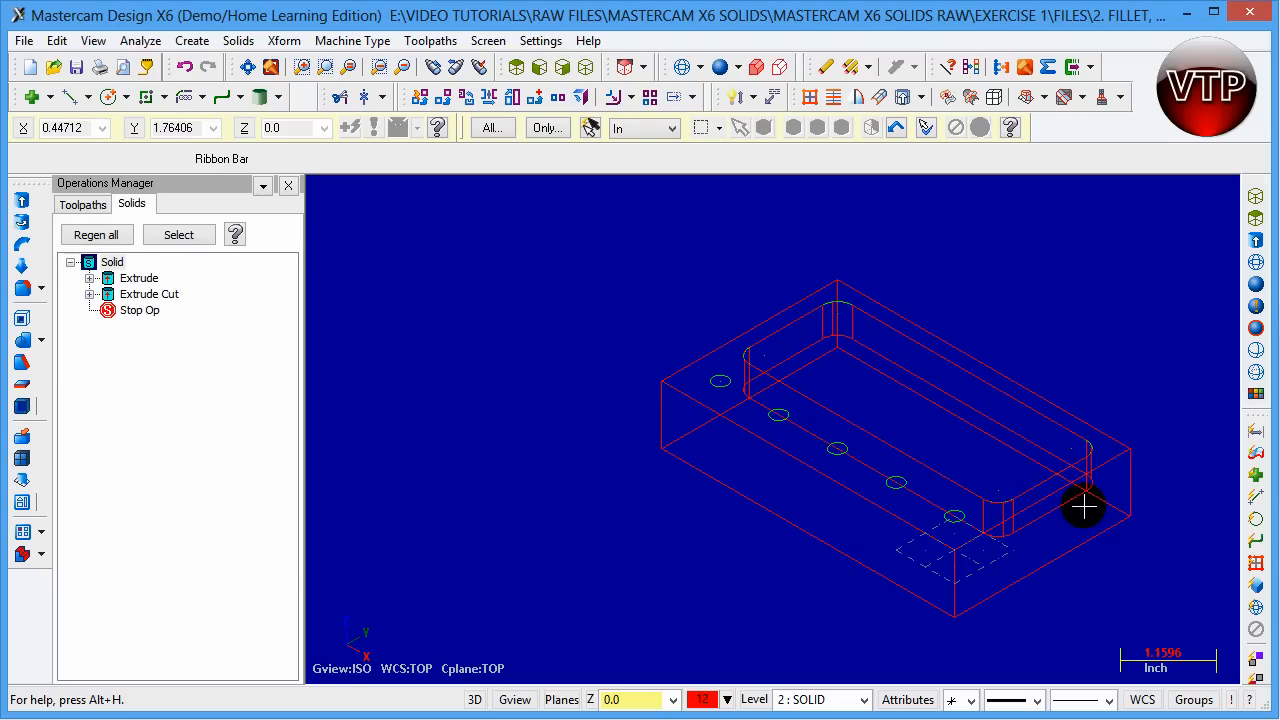
drag(1083, 508, 1045, 470)
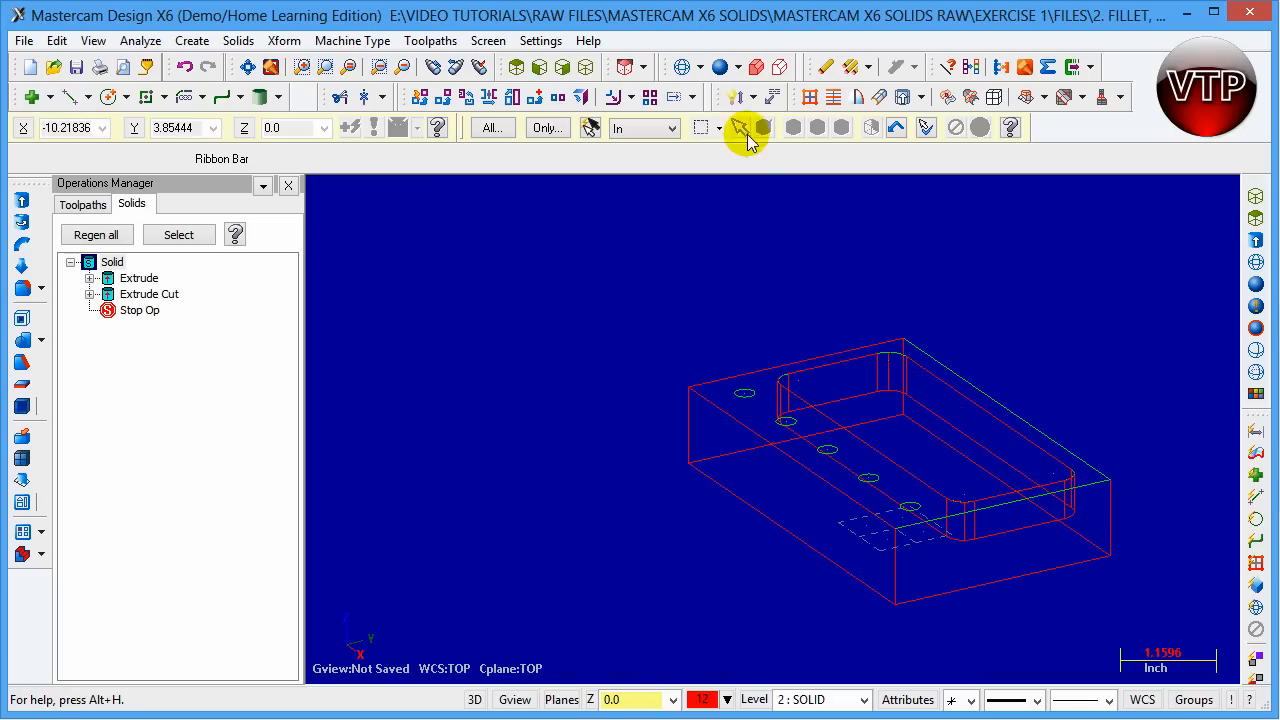
click(720, 67)
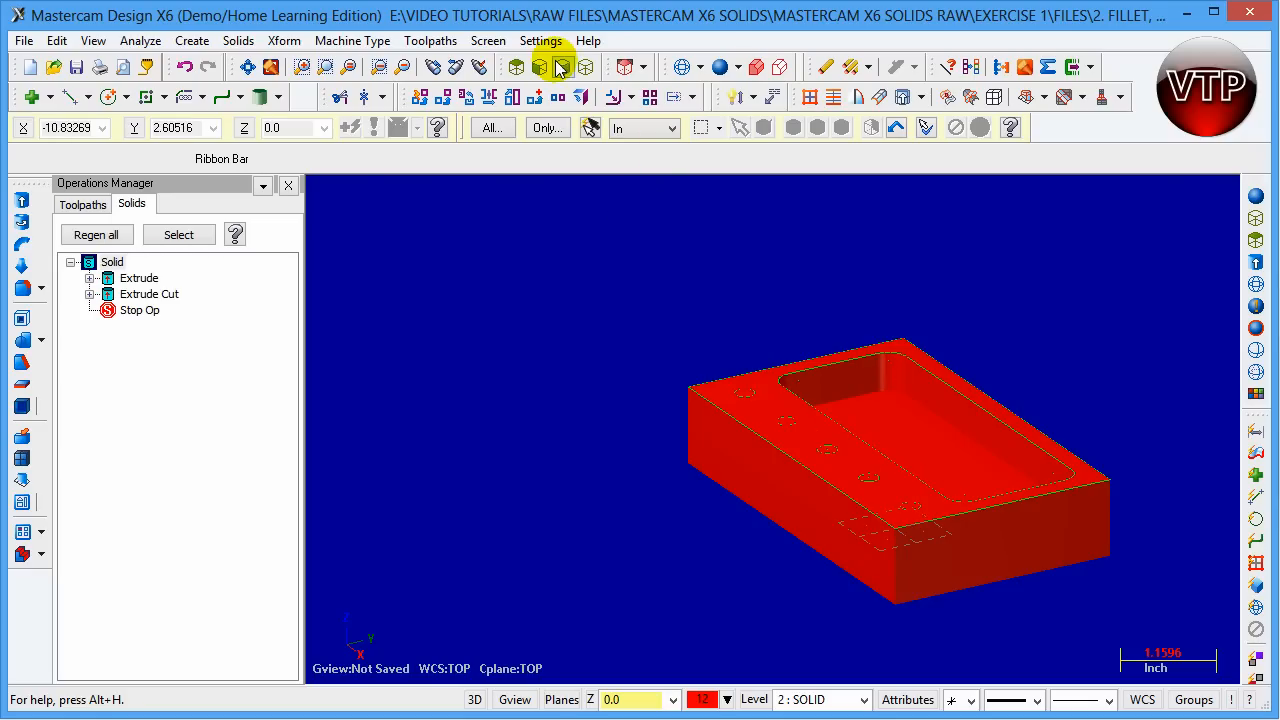
click(587, 67)
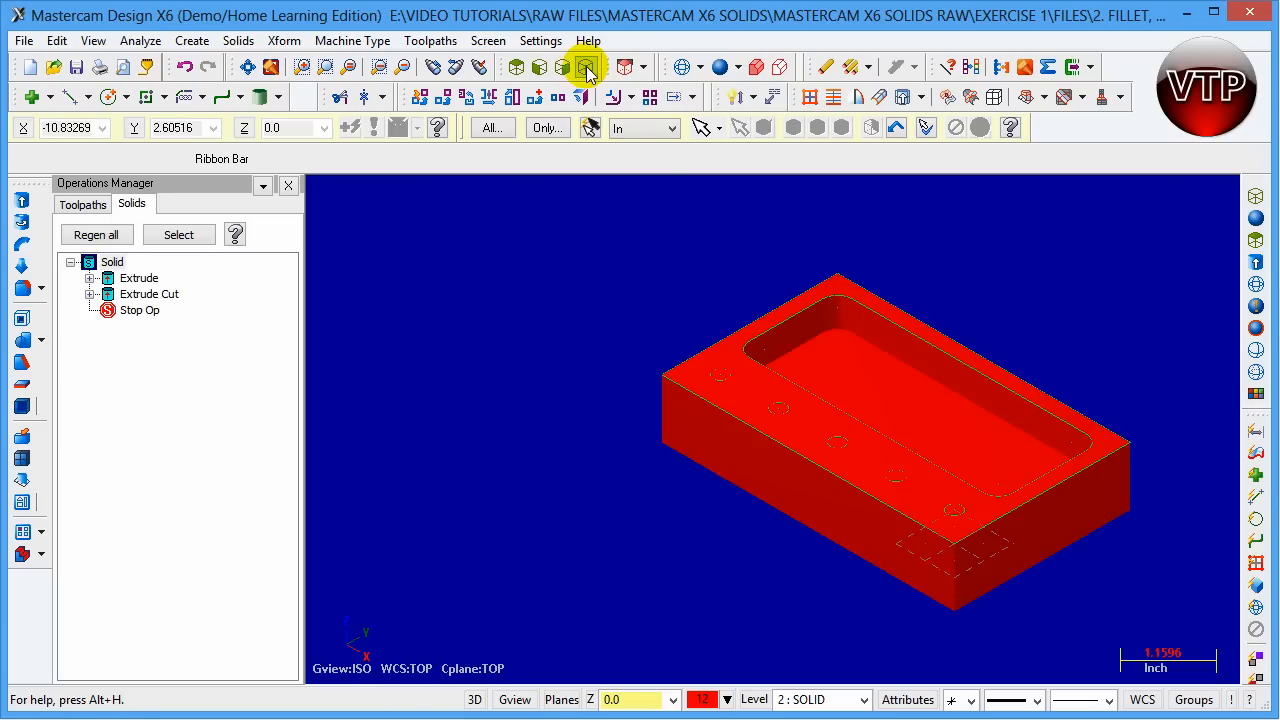
click(587, 67)
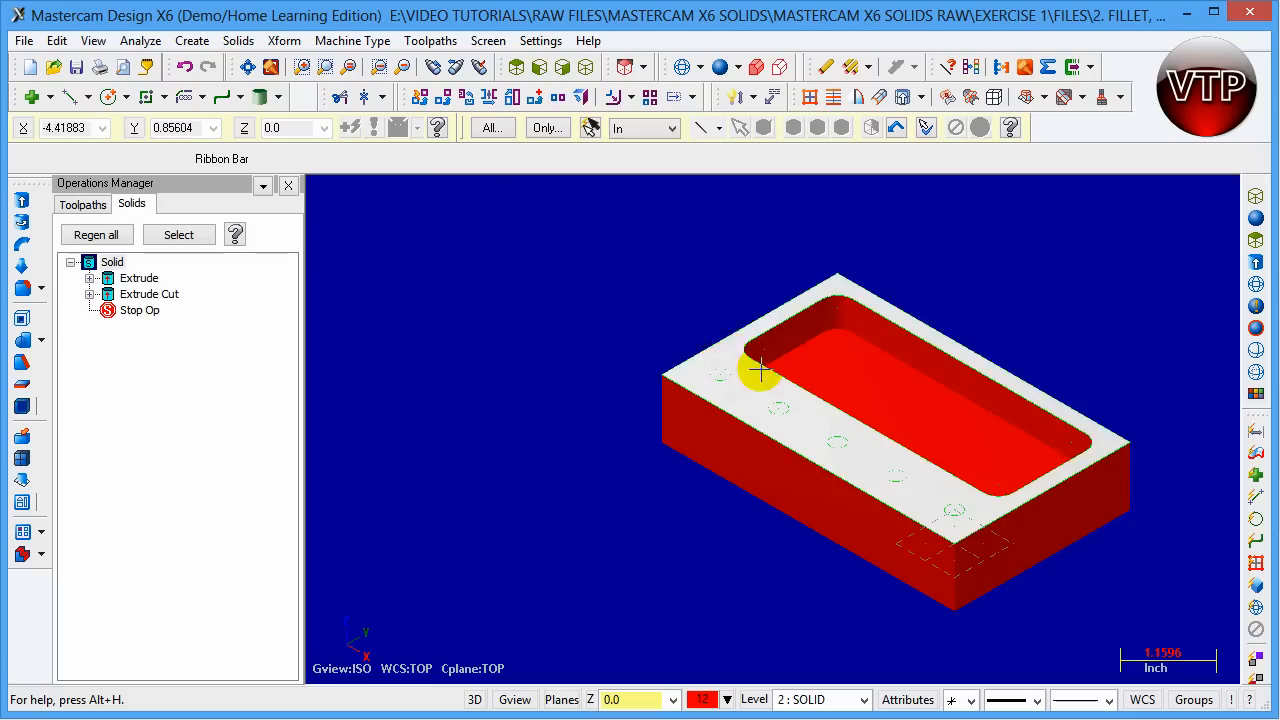
mouse_move(760, 400)
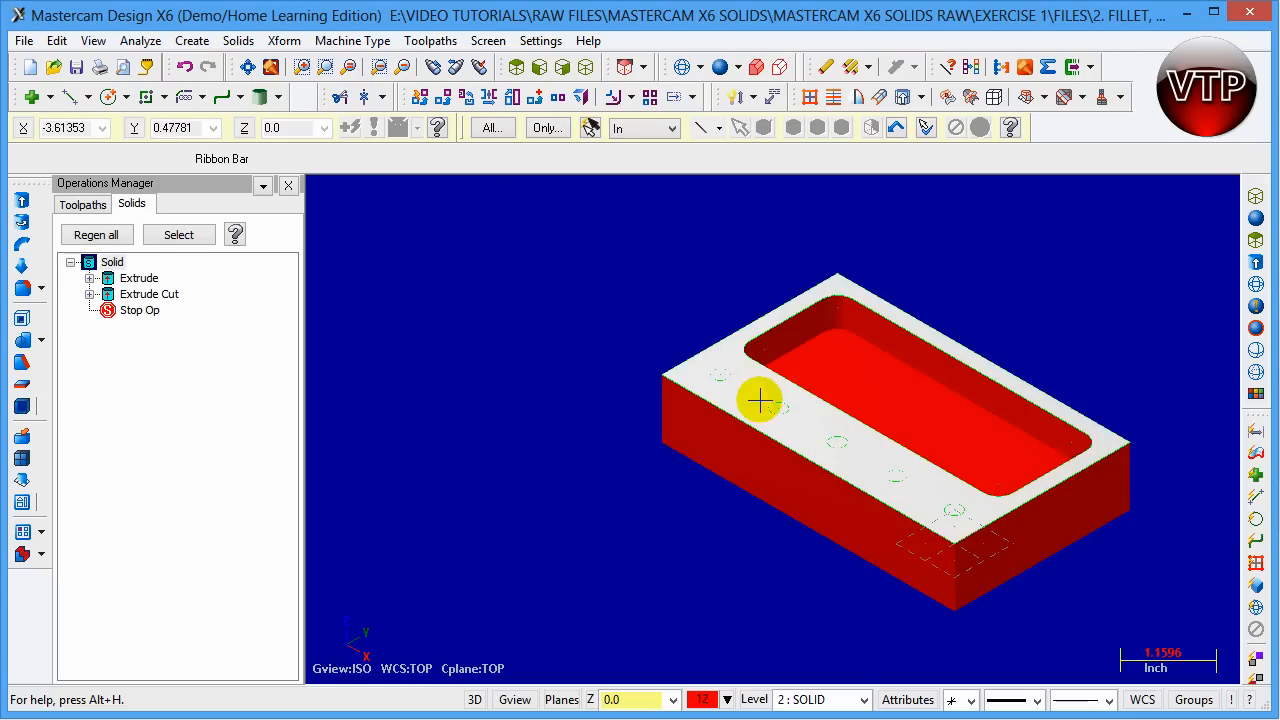
click(681, 66)
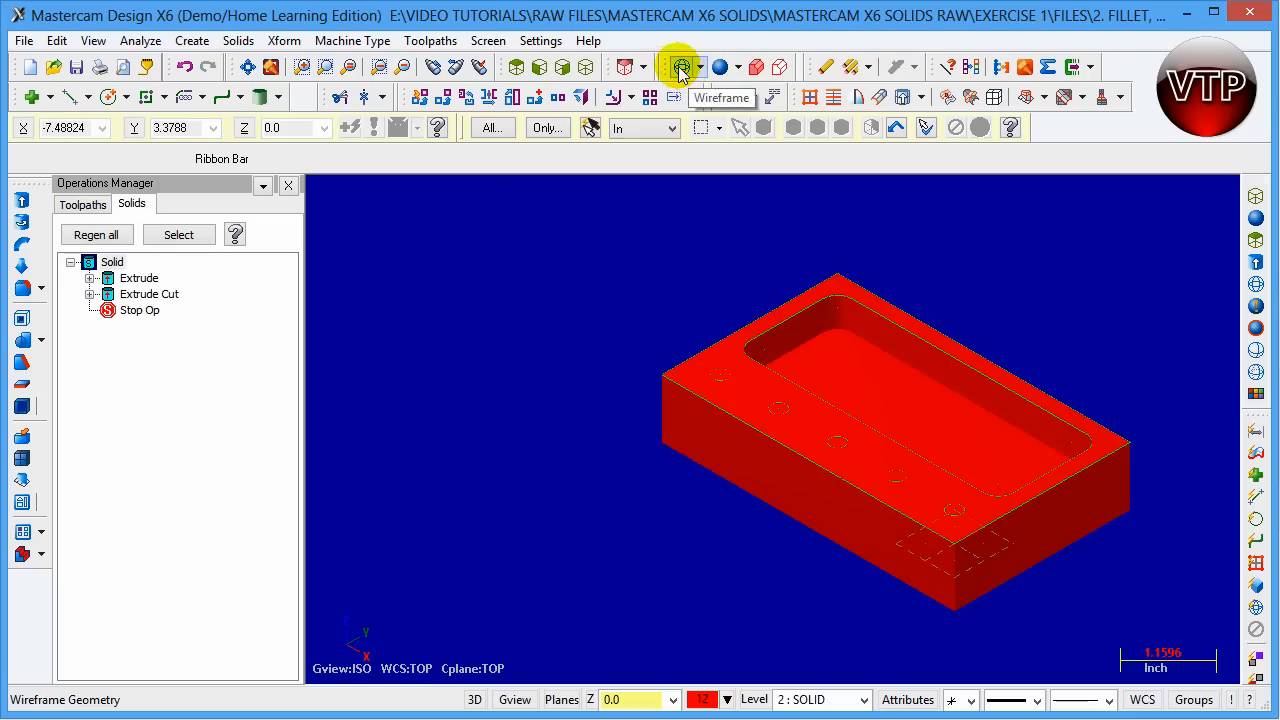
click(681, 66)
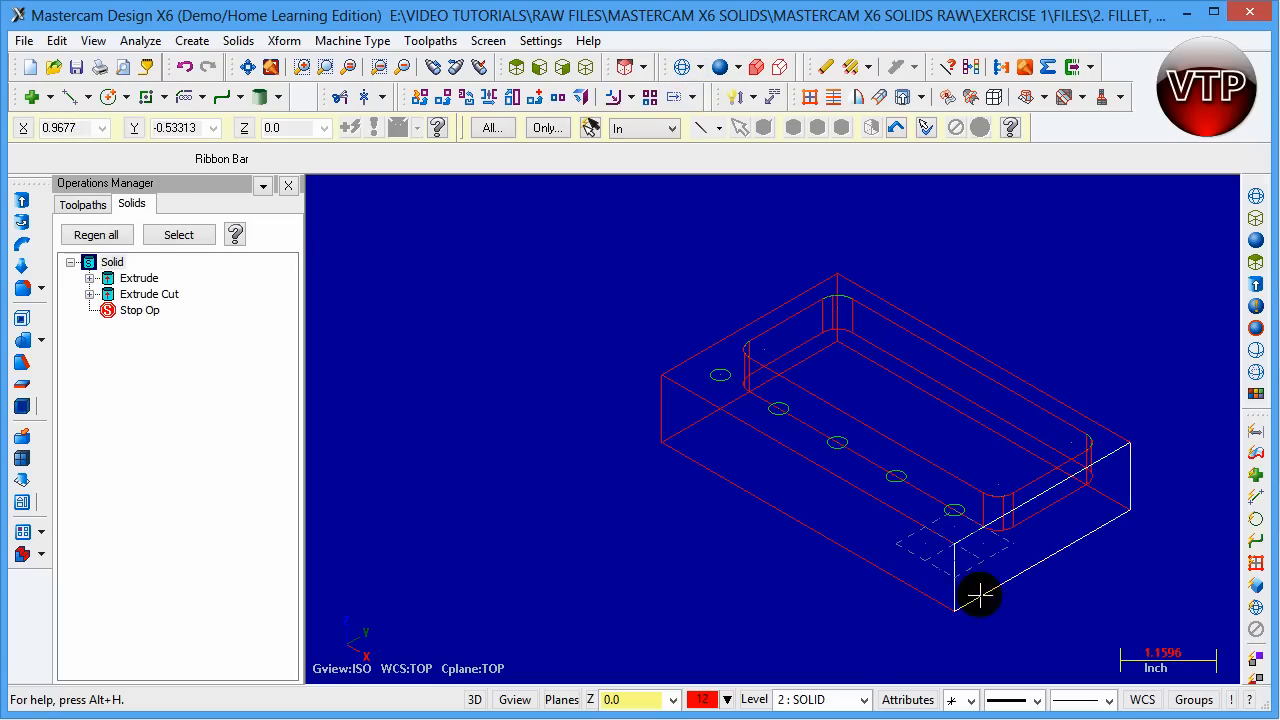
mouse_move(925, 493)
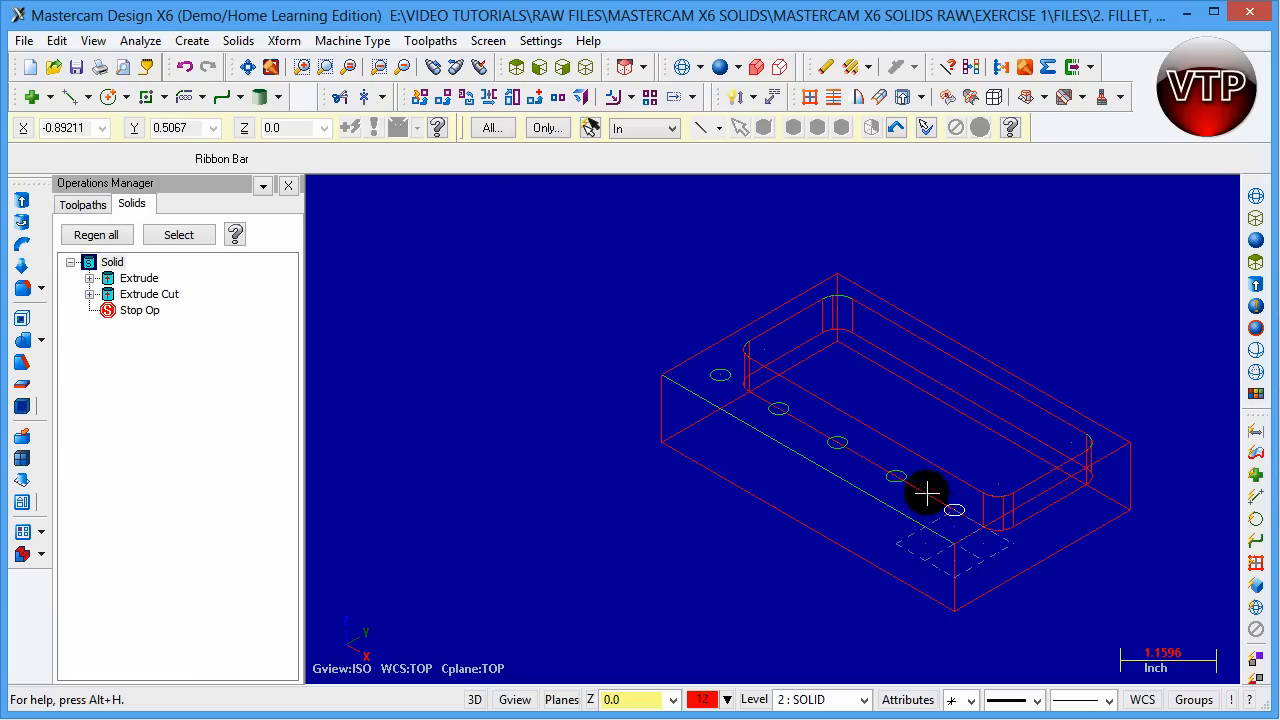
mouse_move(777, 397)
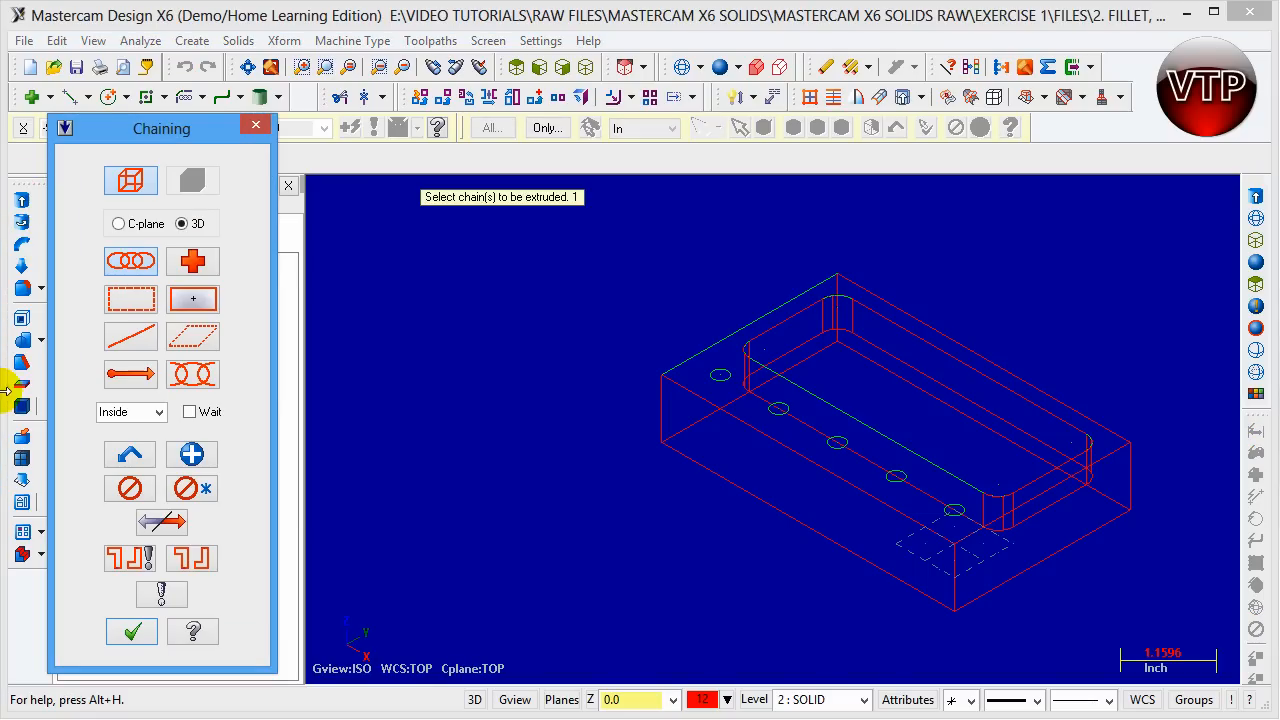
mouse_move(130, 335)
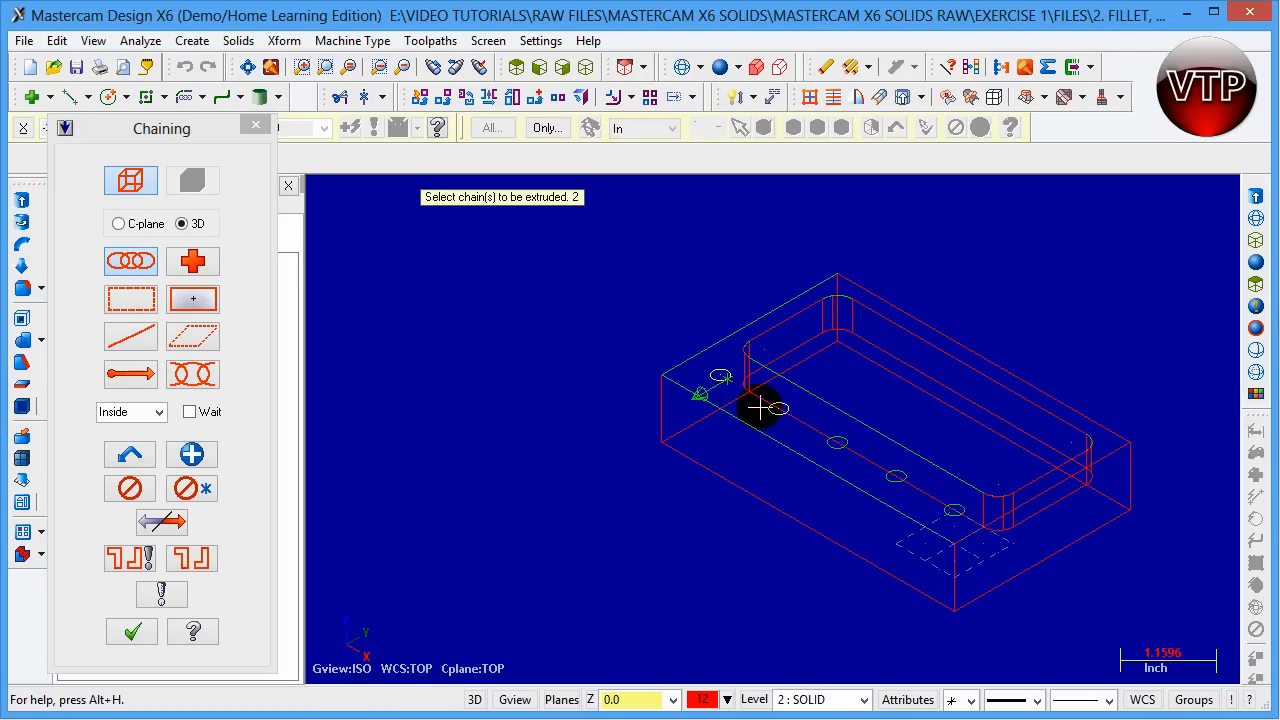
Chain the remaining hole circle and confirm all five circle profiles
click(835, 445)
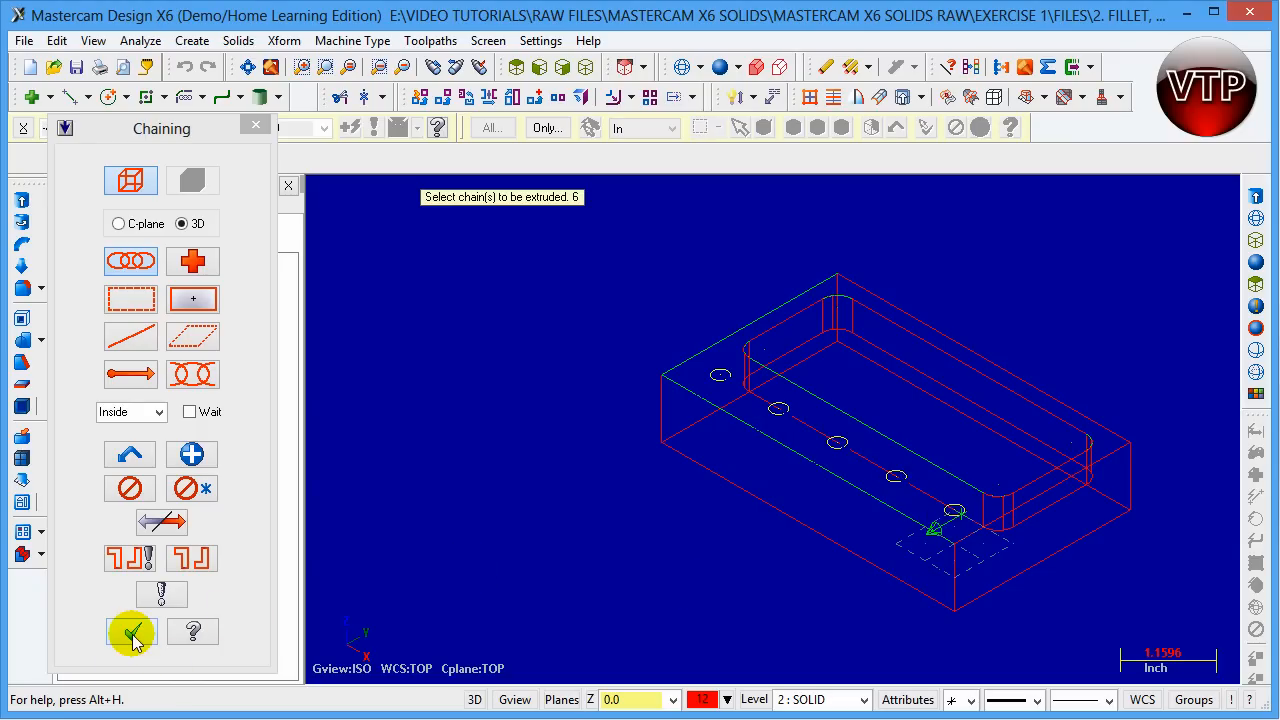
click(131, 631)
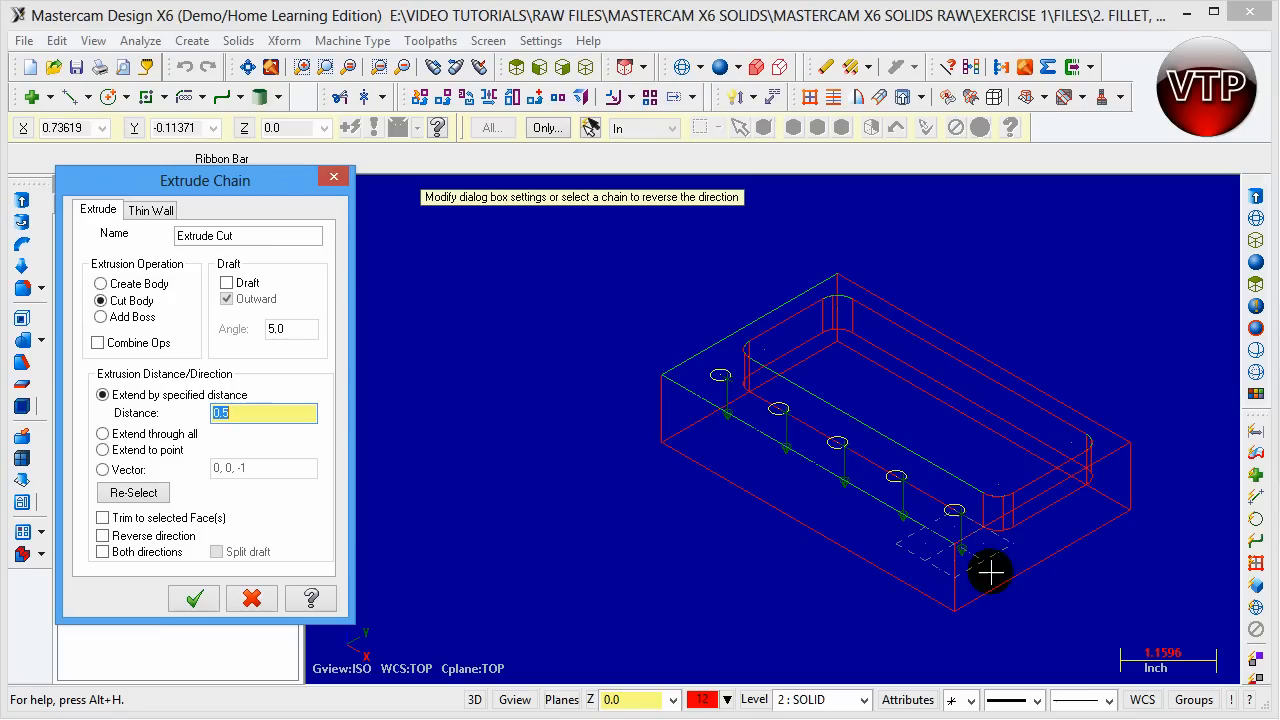
mouse_move(633, 557)
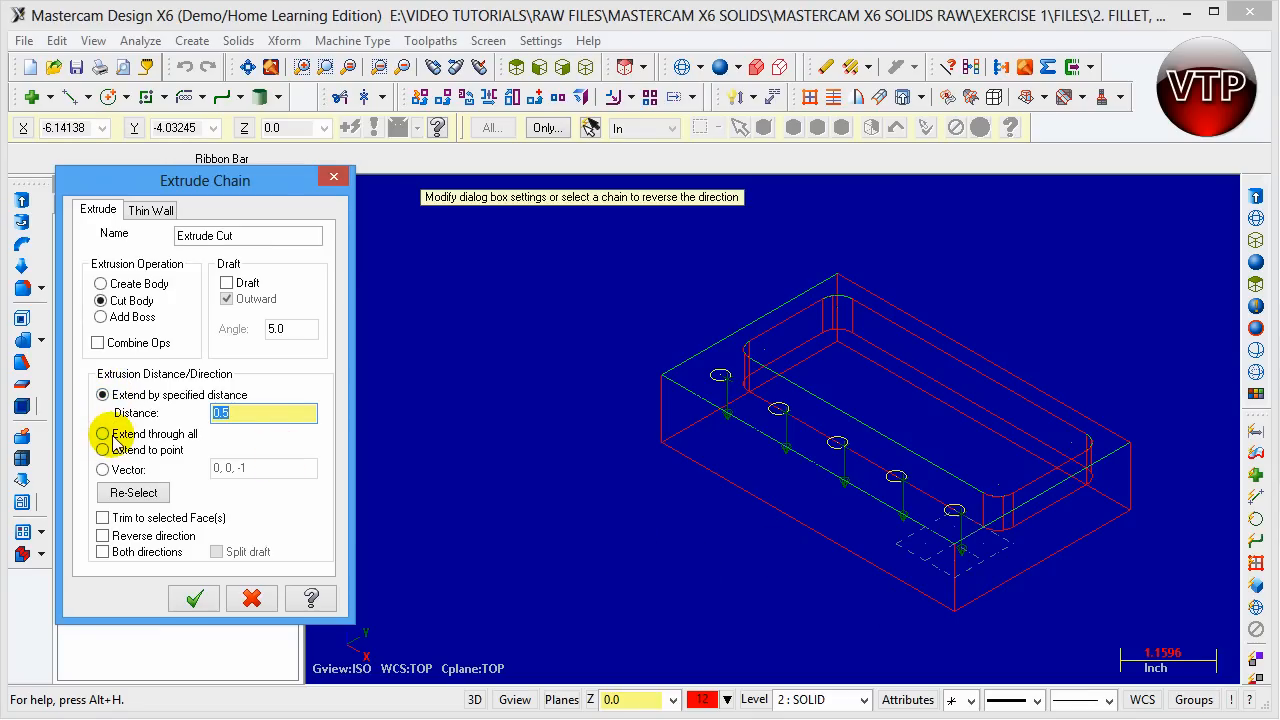
Set the circle extrude cut to Extend through all and apply it
click(102, 433)
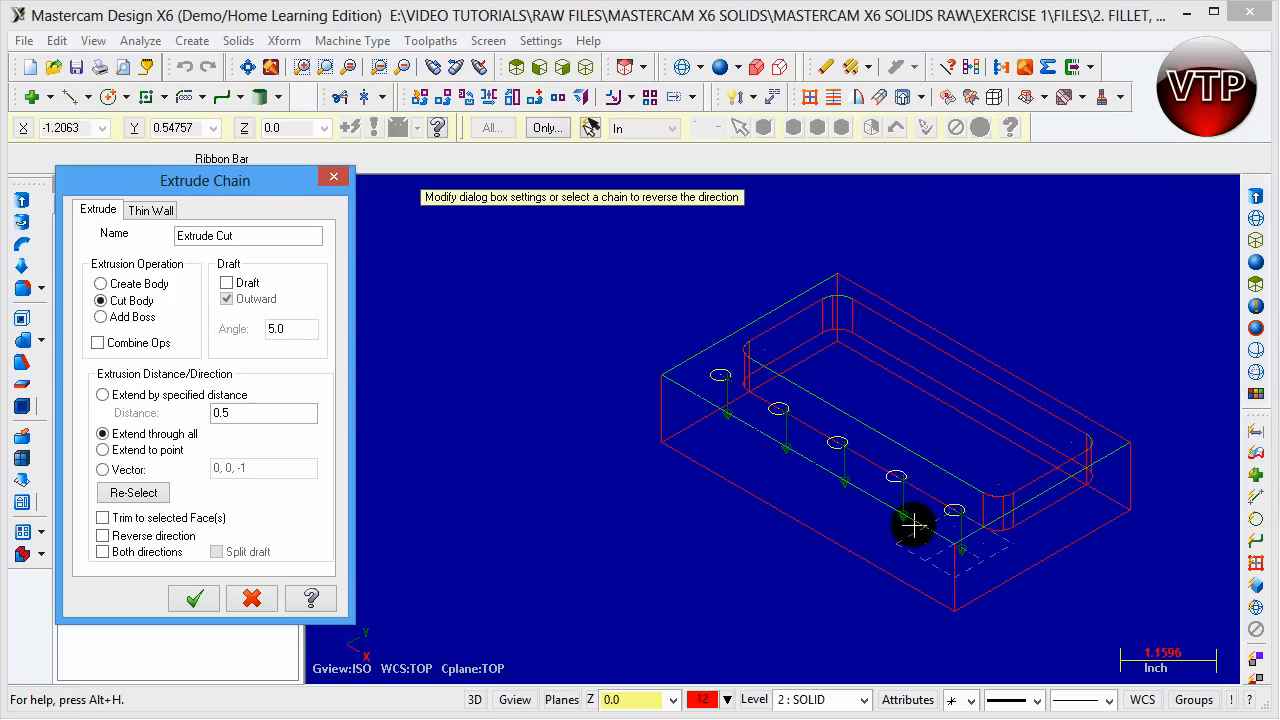
mouse_move(150, 415)
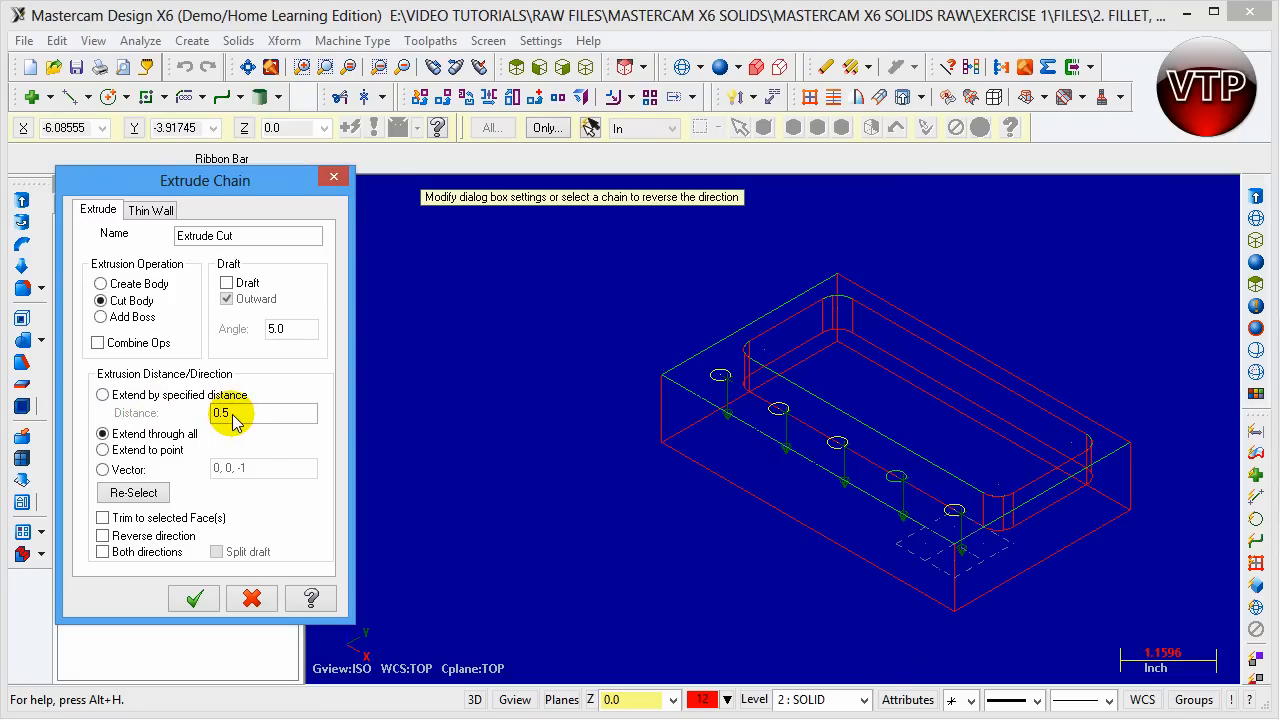
mouse_move(881, 577)
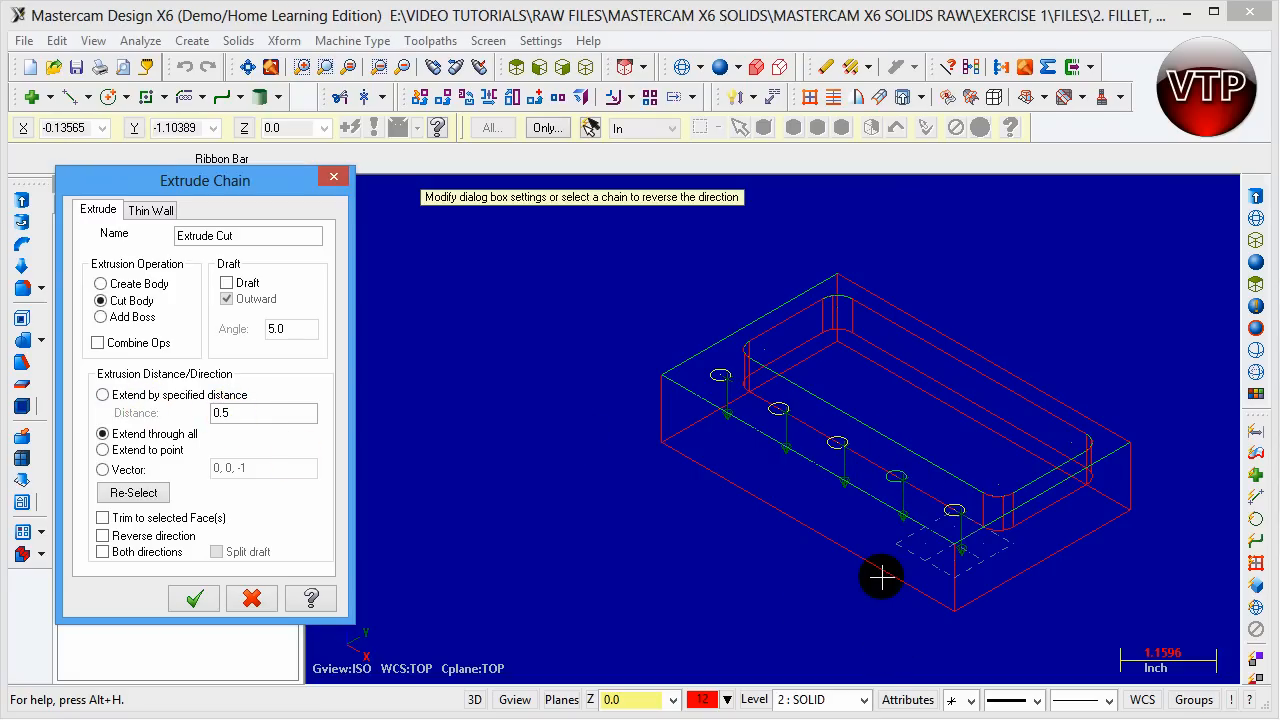
mouse_move(621, 507)
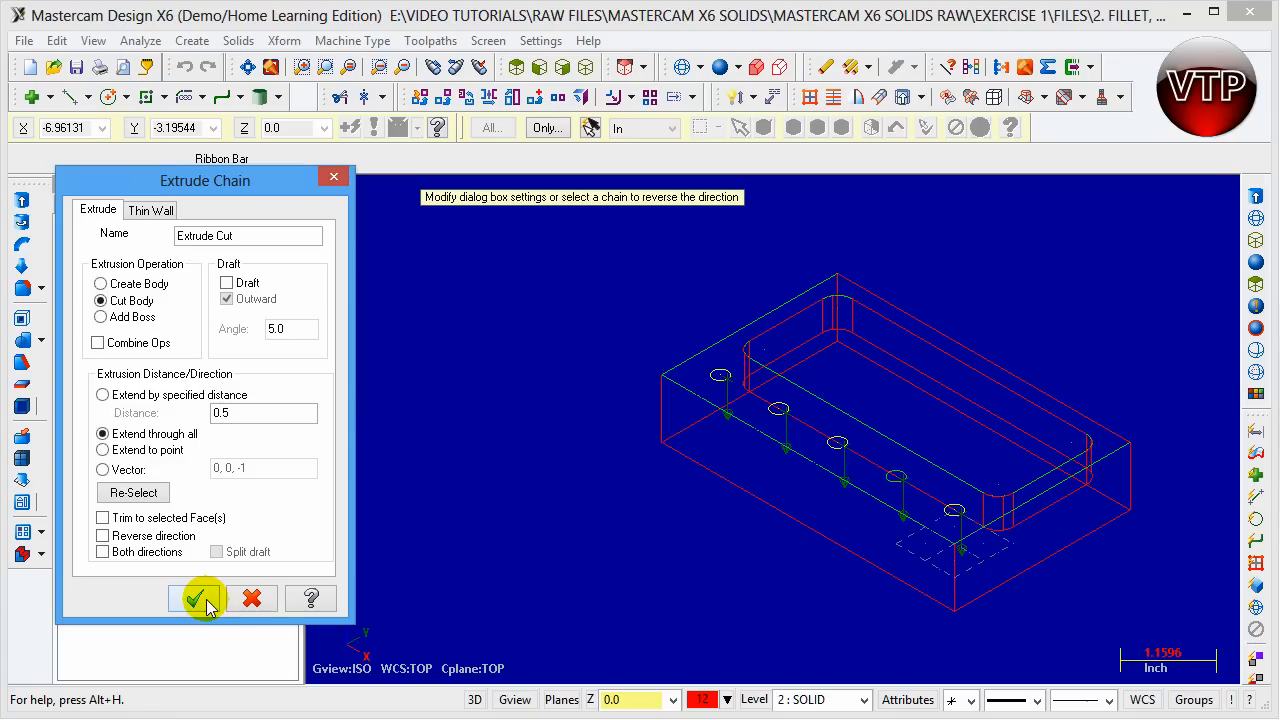
click(197, 598)
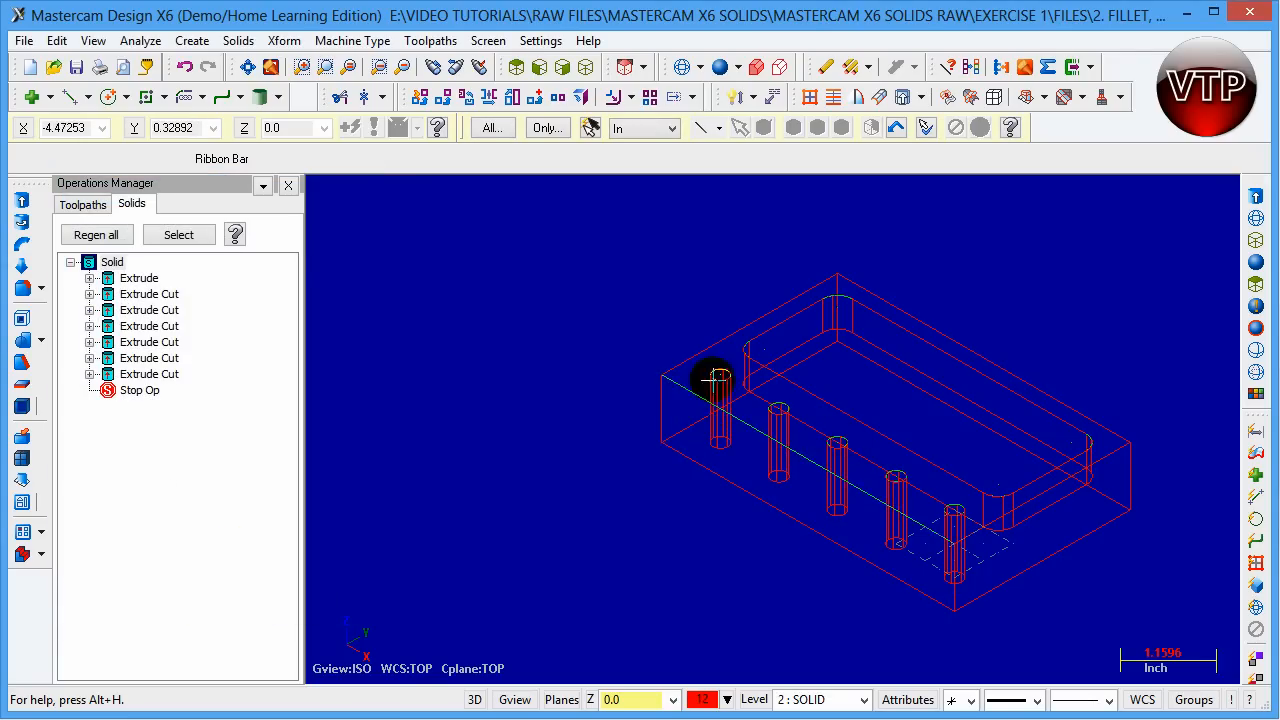
mouse_move(680, 527)
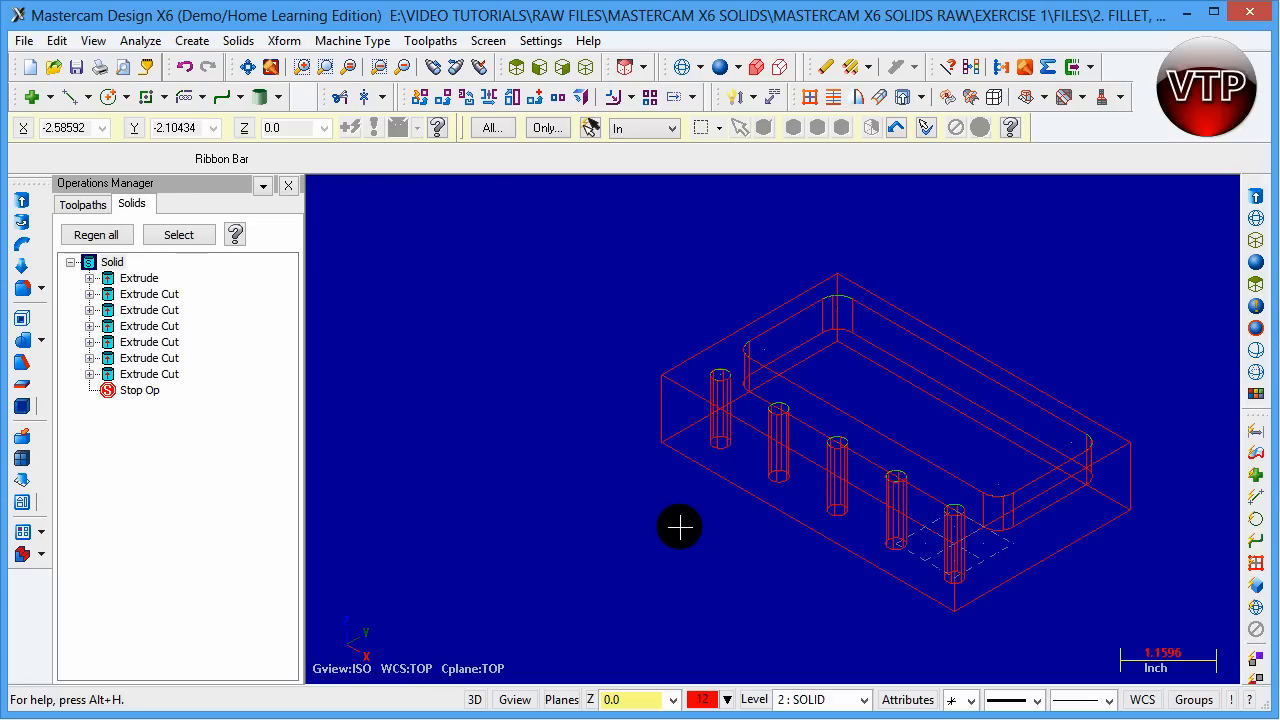